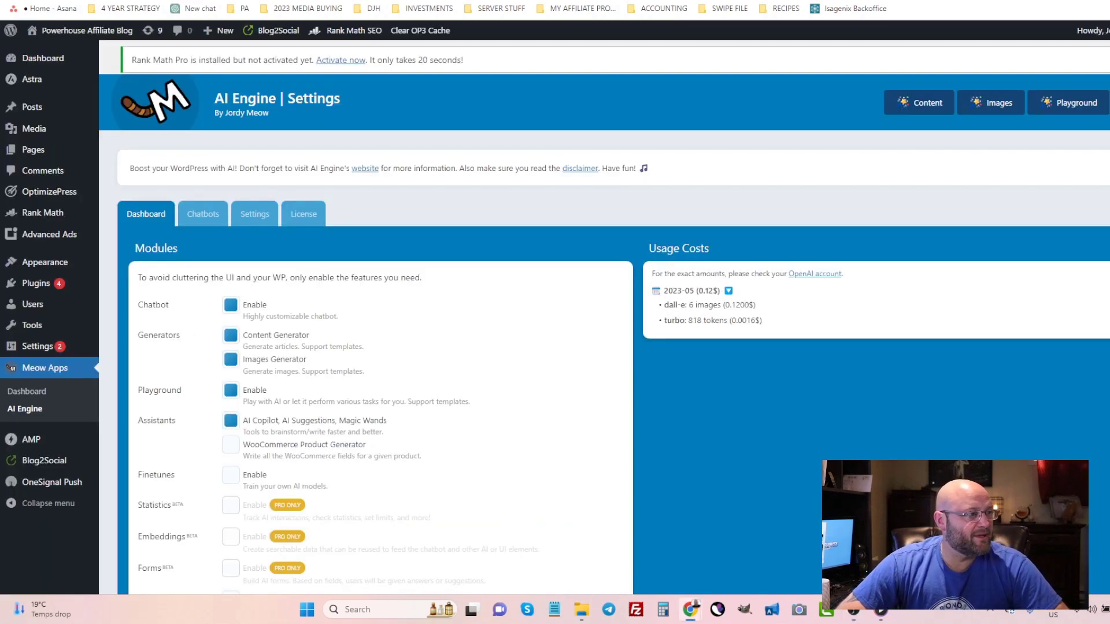
pyautogui.moveTo(197, 120)
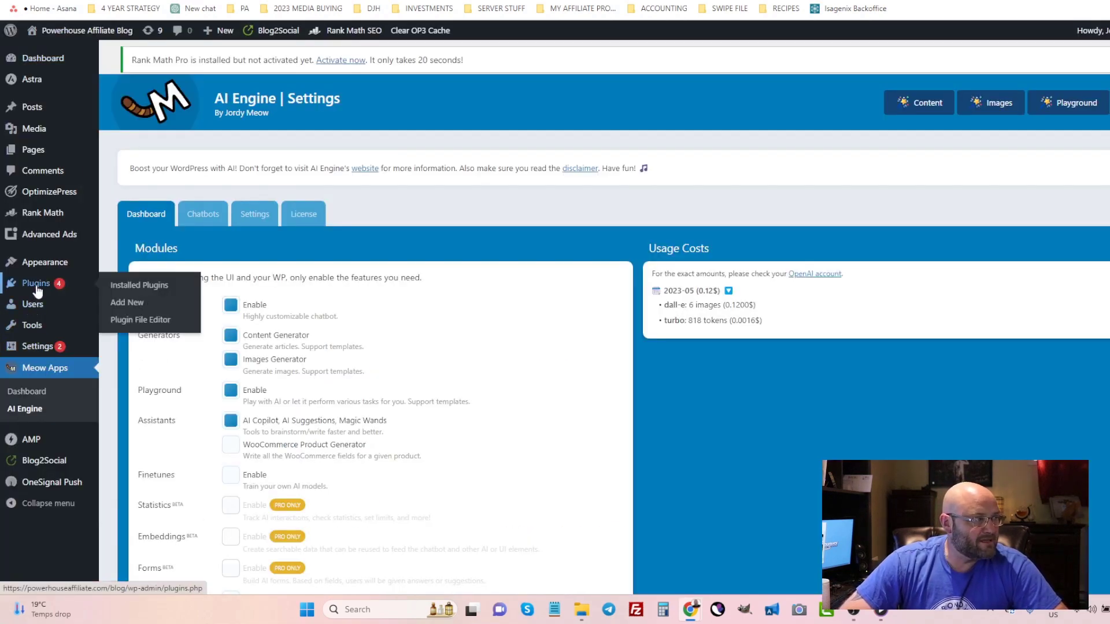
pyautogui.moveTo(445, 260)
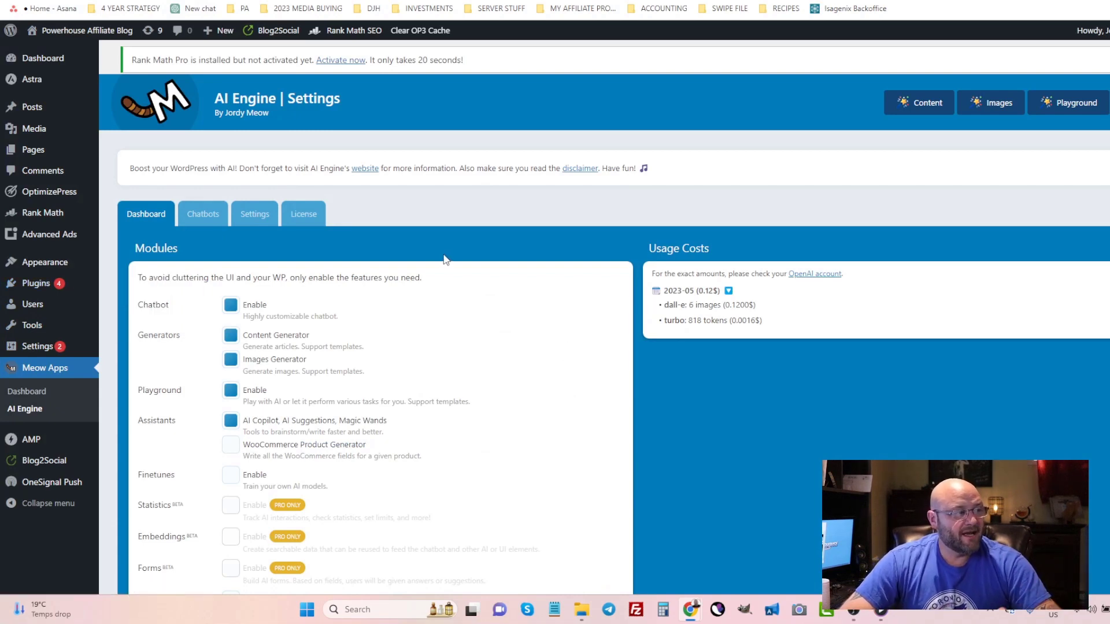
# Log in to OpenAI Platform and view the API keys list showing the AI_Engine key
pyautogui.click(254, 214)
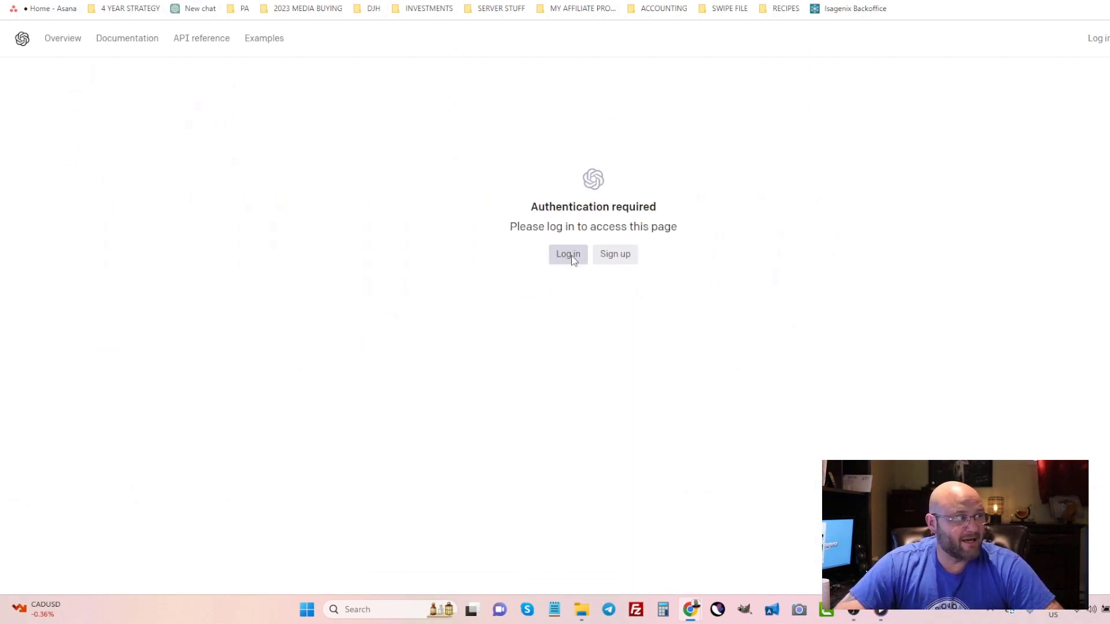
pyautogui.click(568, 254)
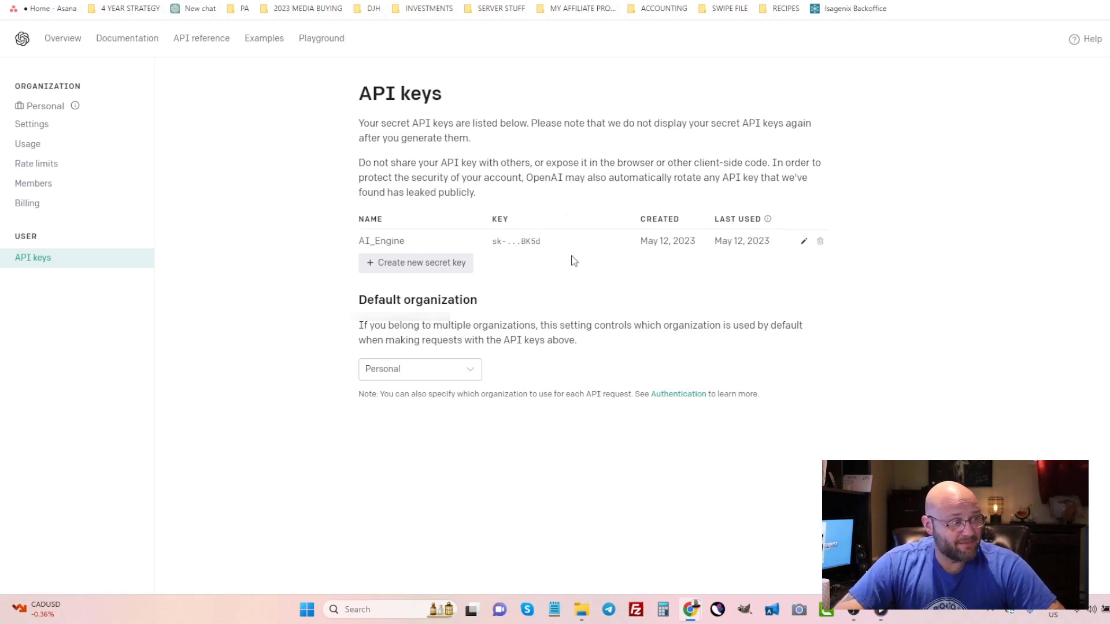
pyautogui.moveTo(387, 277)
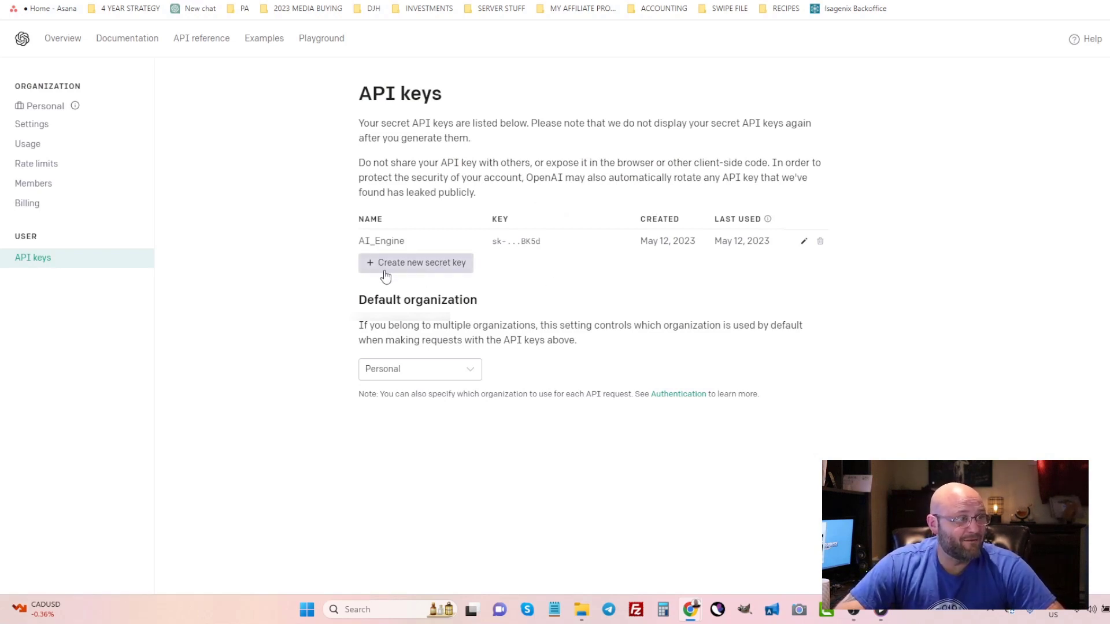
pyautogui.moveTo(67, 248)
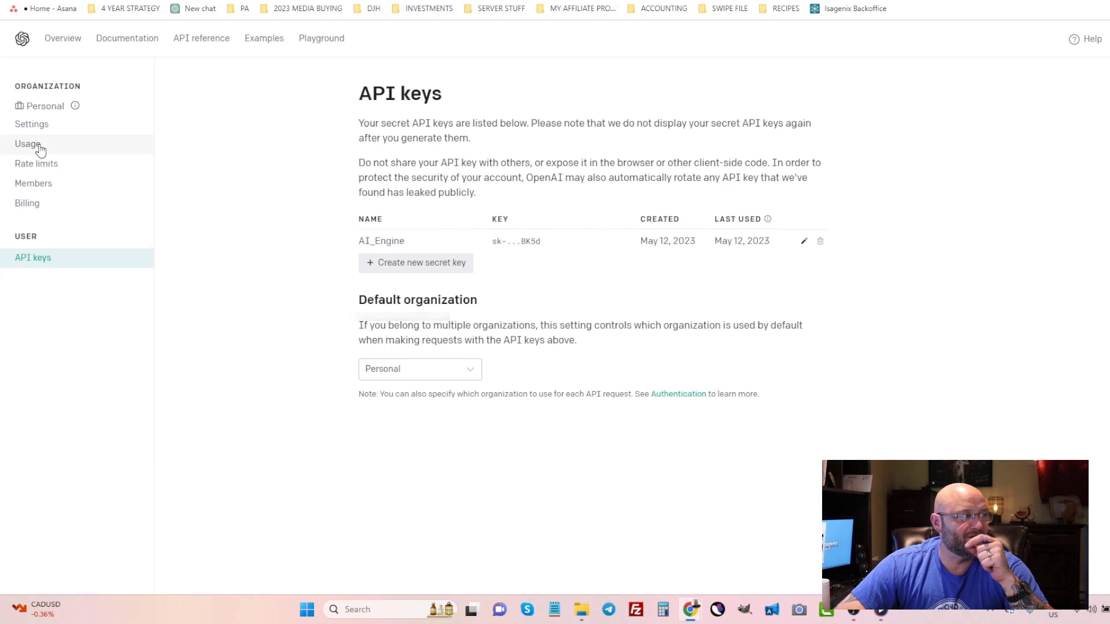
pyautogui.moveTo(235, 352)
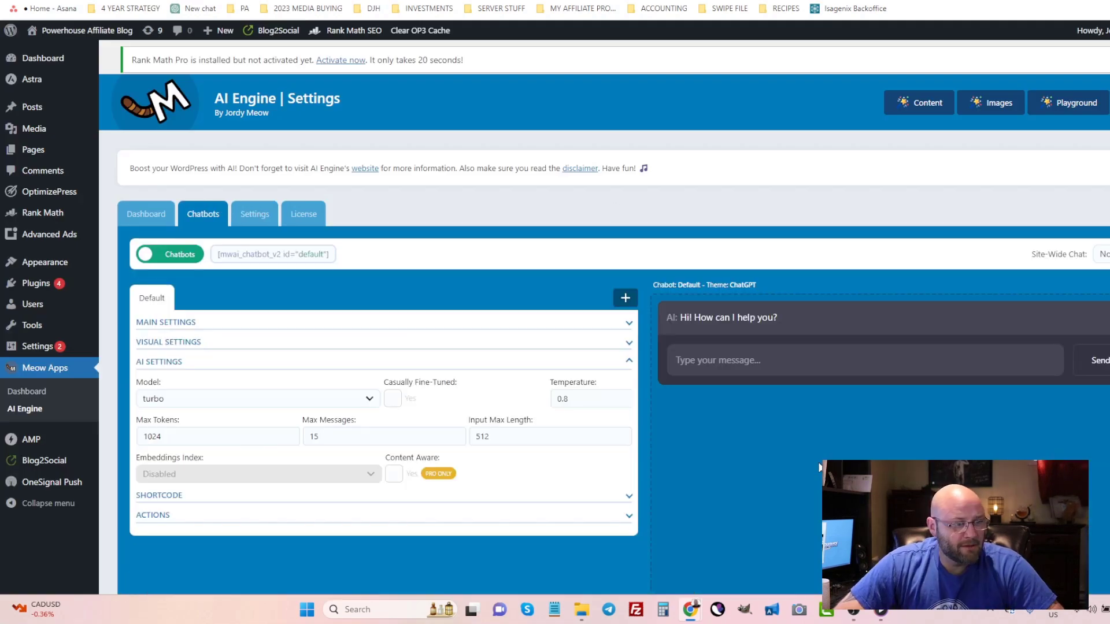
pyautogui.moveTo(750, 422)
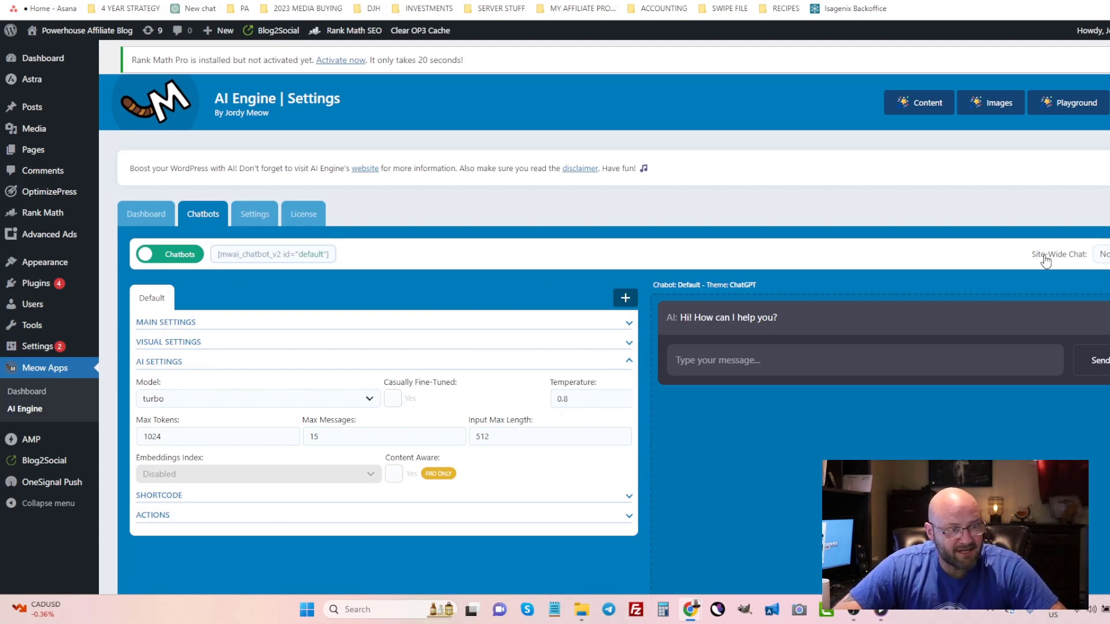
pyautogui.moveTo(1091, 275)
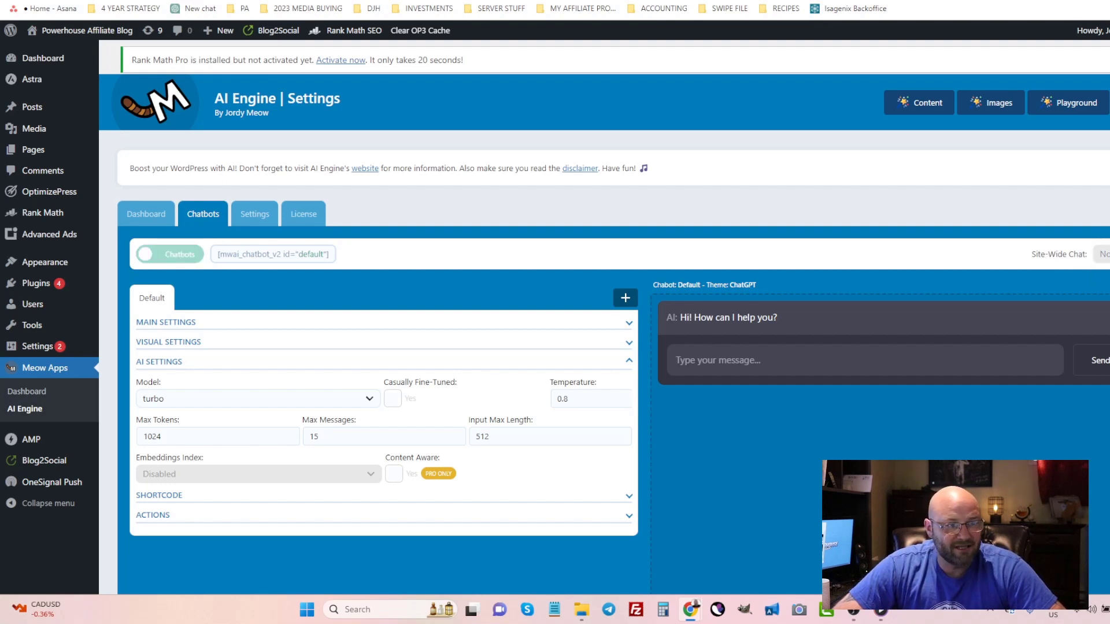
pyautogui.click(146, 253)
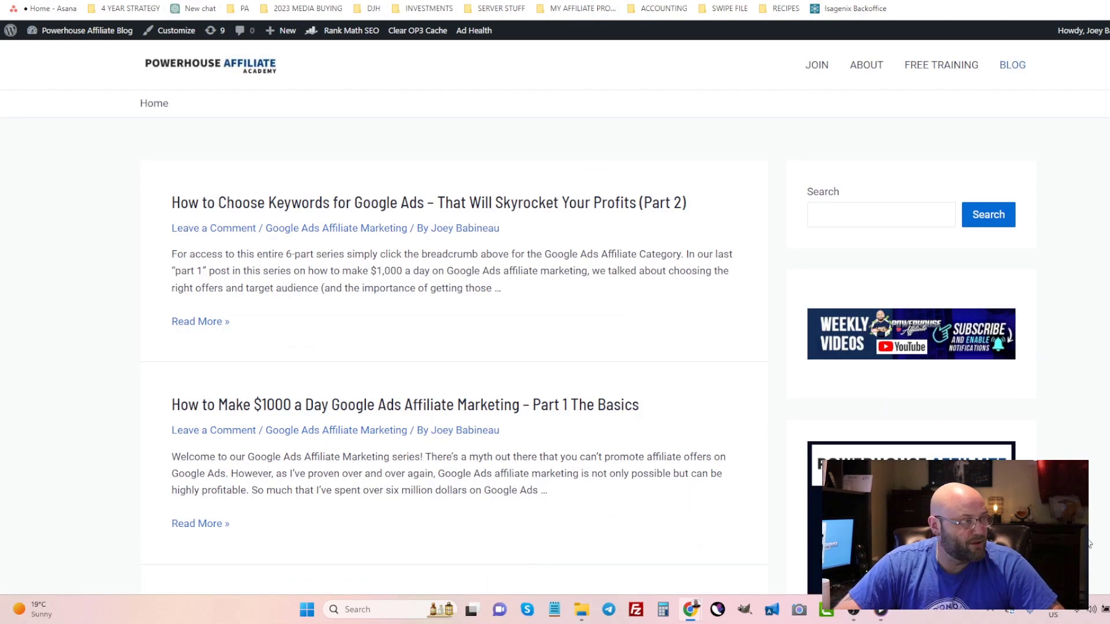
pyautogui.moveTo(99, 231)
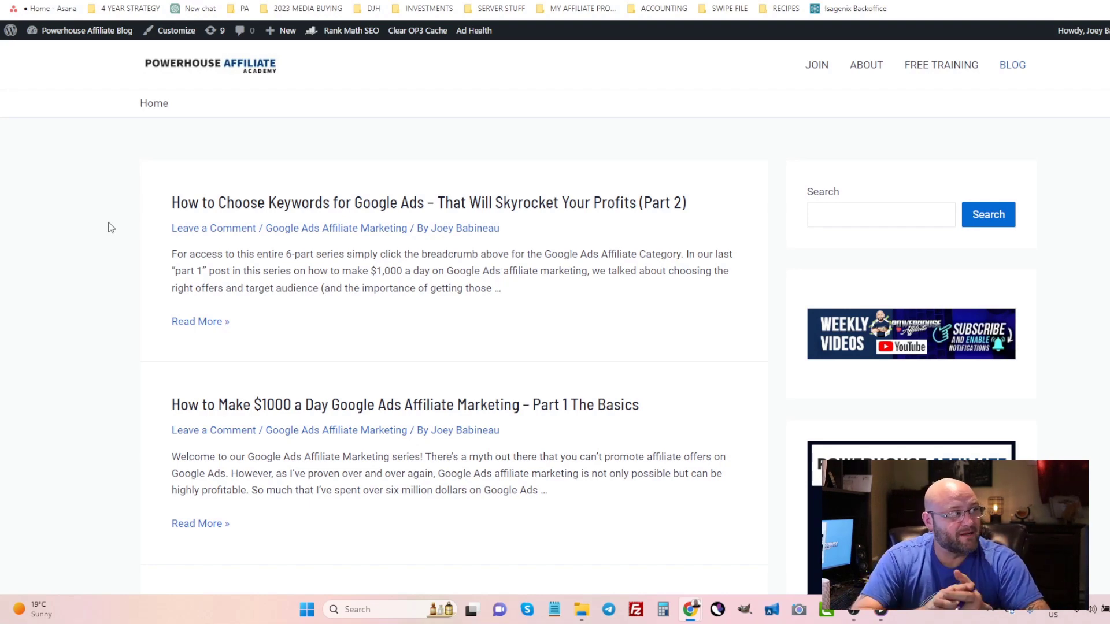
pyautogui.moveTo(206, 150)
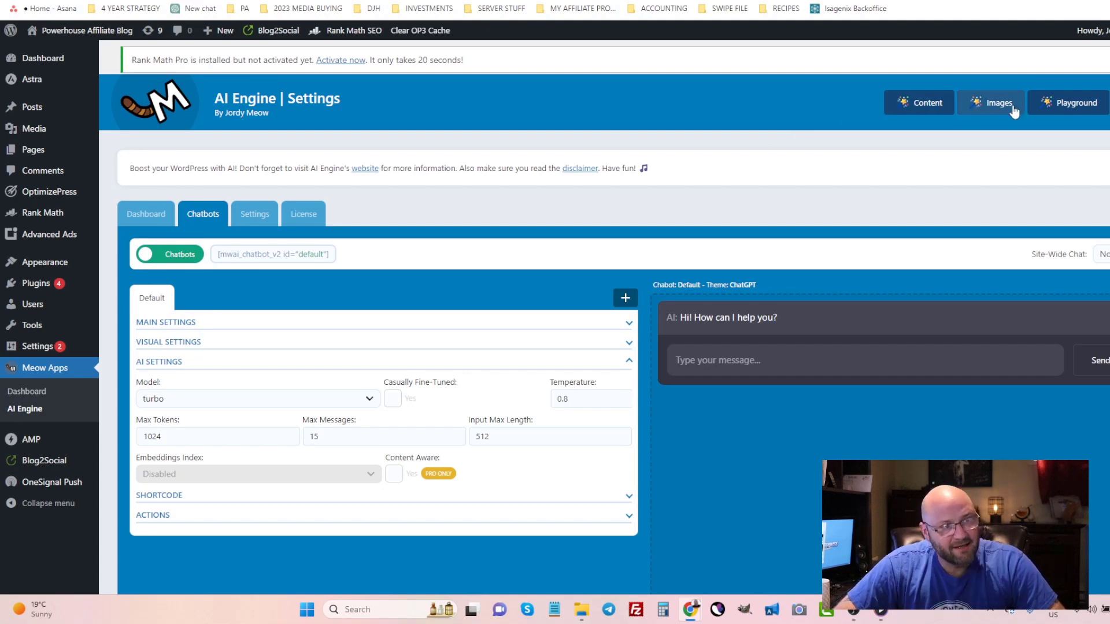
pyautogui.moveTo(1060, 118)
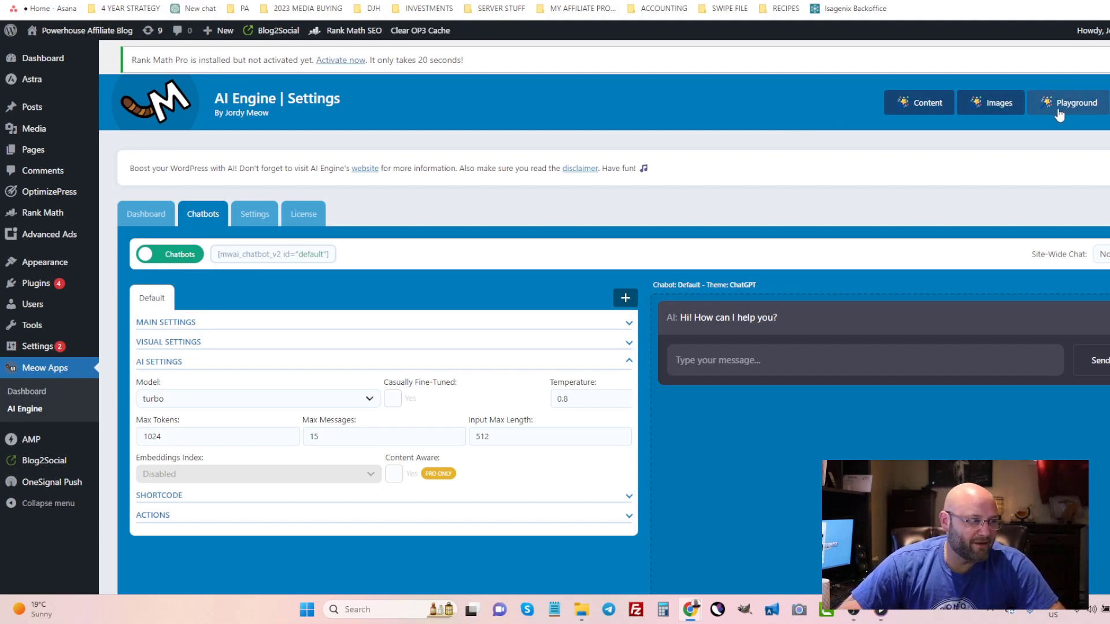
# Open the AI Engine dashboard and highlight usage of 6 DALL-E images and 818 turbo tokens
pyautogui.click(145, 214)
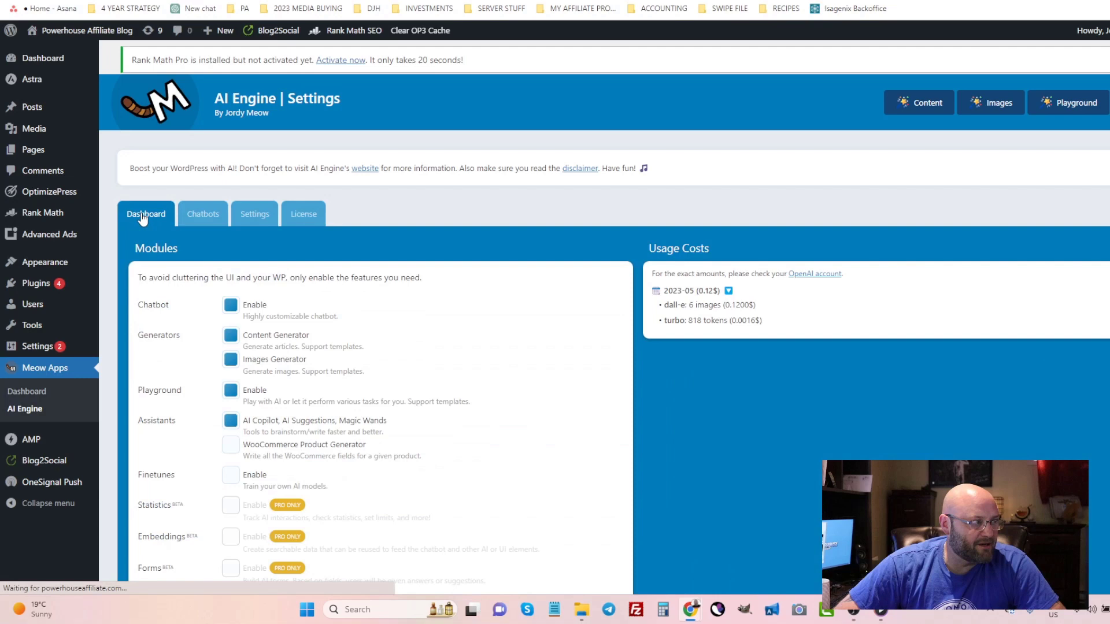
pyautogui.moveTo(656, 378)
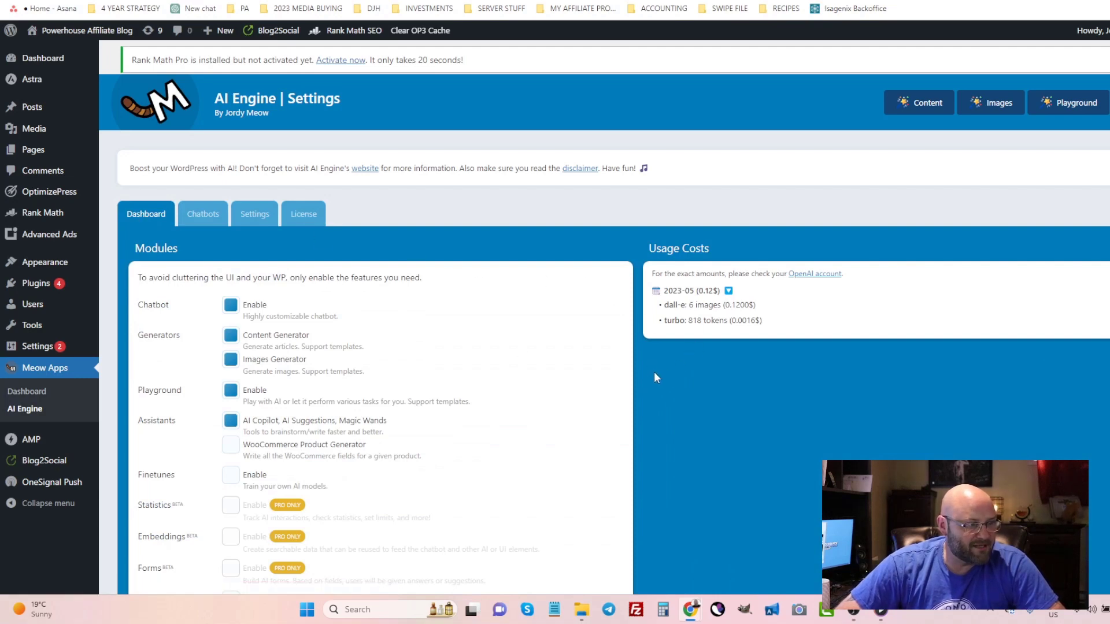
pyautogui.moveTo(752, 254)
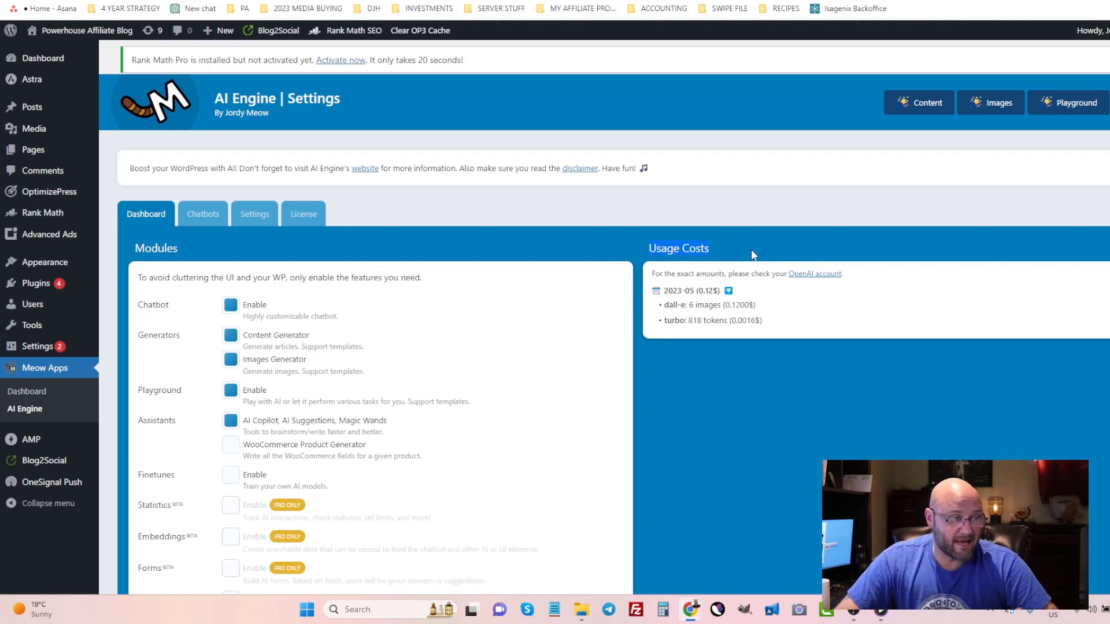
pyautogui.moveTo(695, 316)
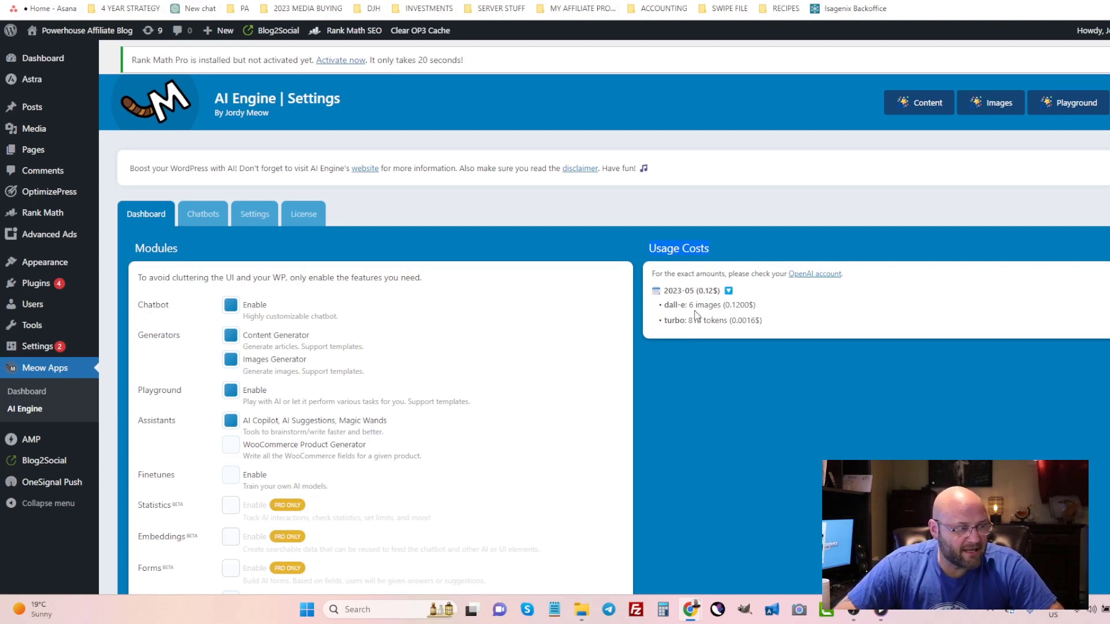
pyautogui.doubleClick(695, 304)
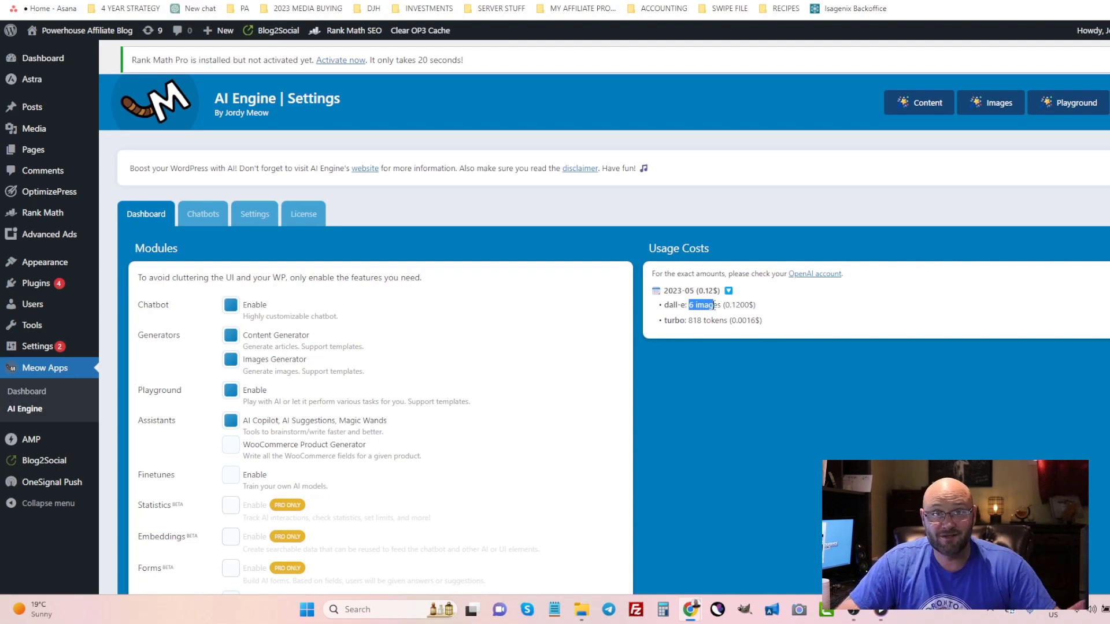
pyautogui.moveTo(740, 313)
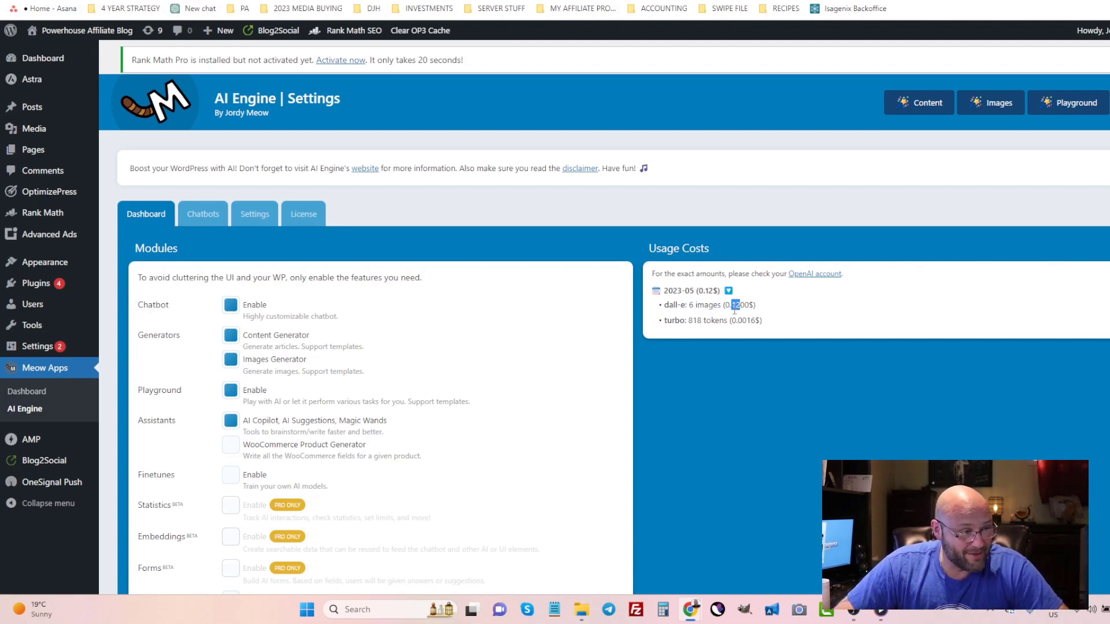
pyautogui.moveTo(669, 320); pyautogui.dragTo(761, 320)
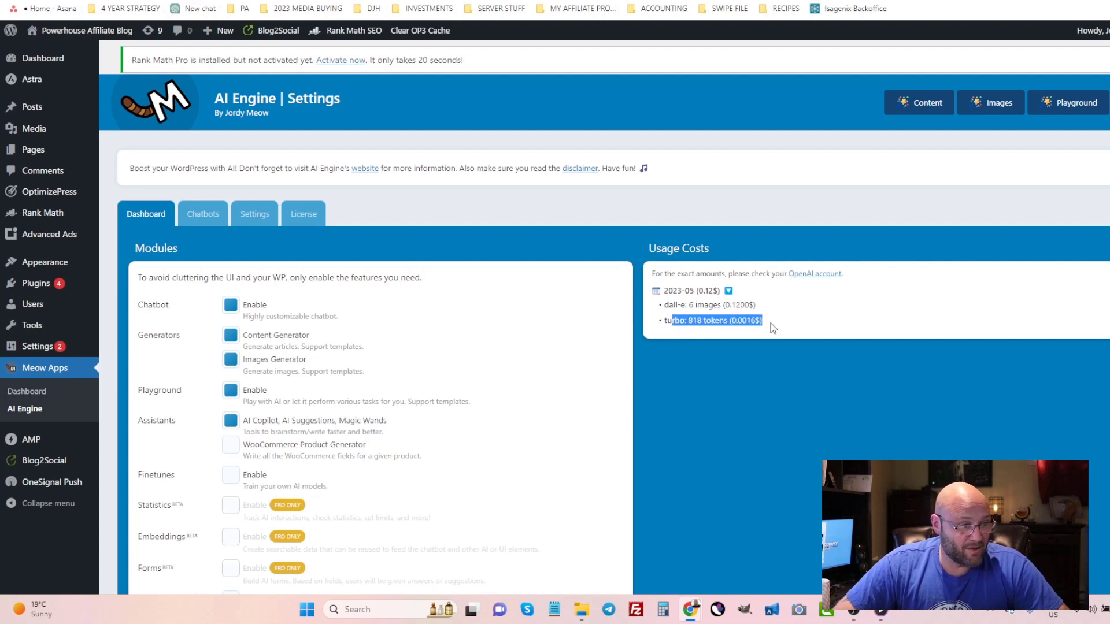
pyautogui.click(727, 321)
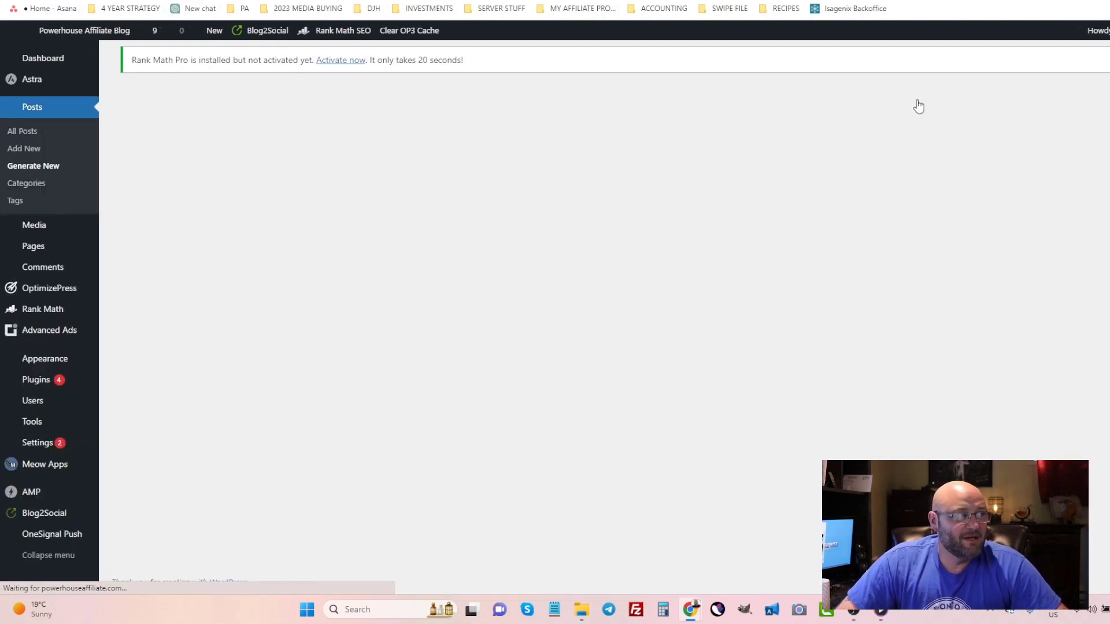
# Open AI Engine's Content Generator via Posts > Generate New and focus the Topic box
pyautogui.click(33, 166)
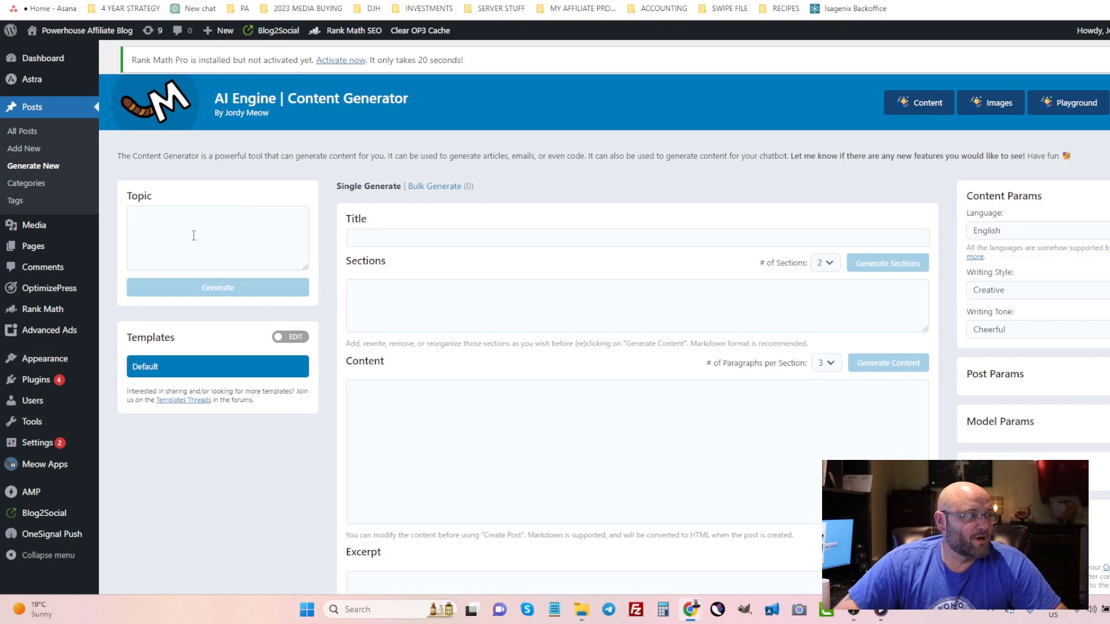
pyautogui.click(194, 236)
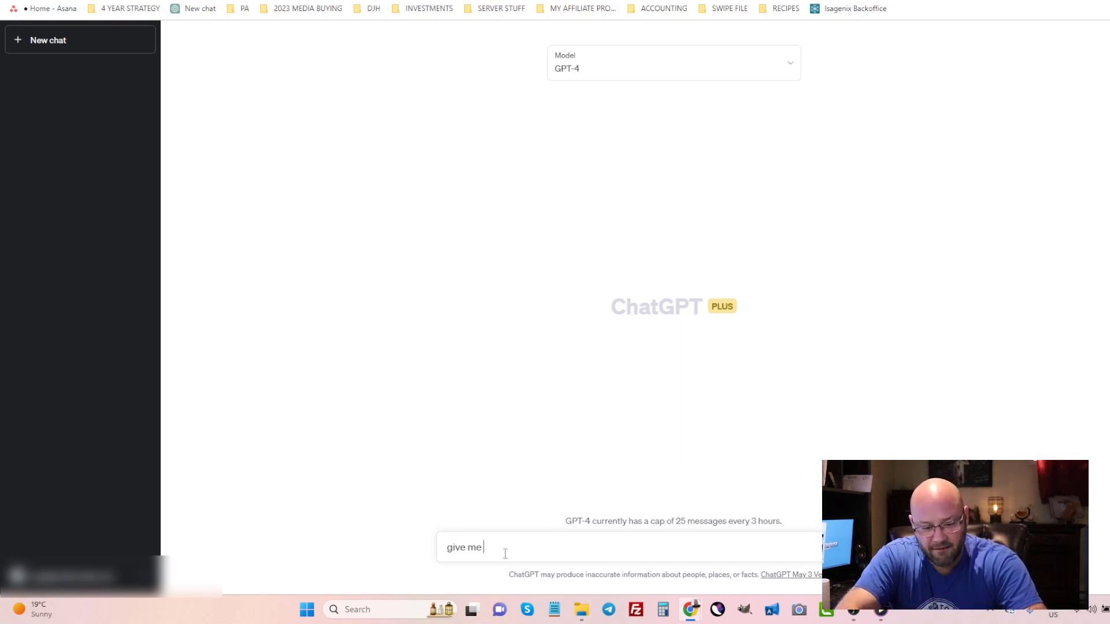
# Send GPT-4 the prompt 'give me 5 blog post ideas for affiliate marketing'
pyautogui.write('5 blog post idea')
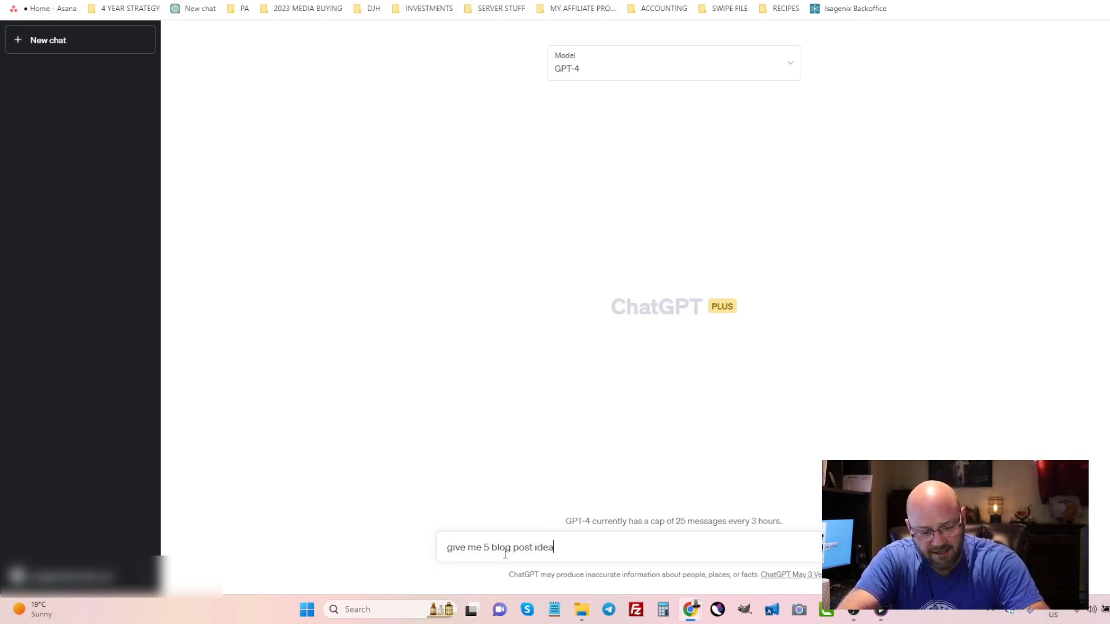
pyautogui.write('s for affi')
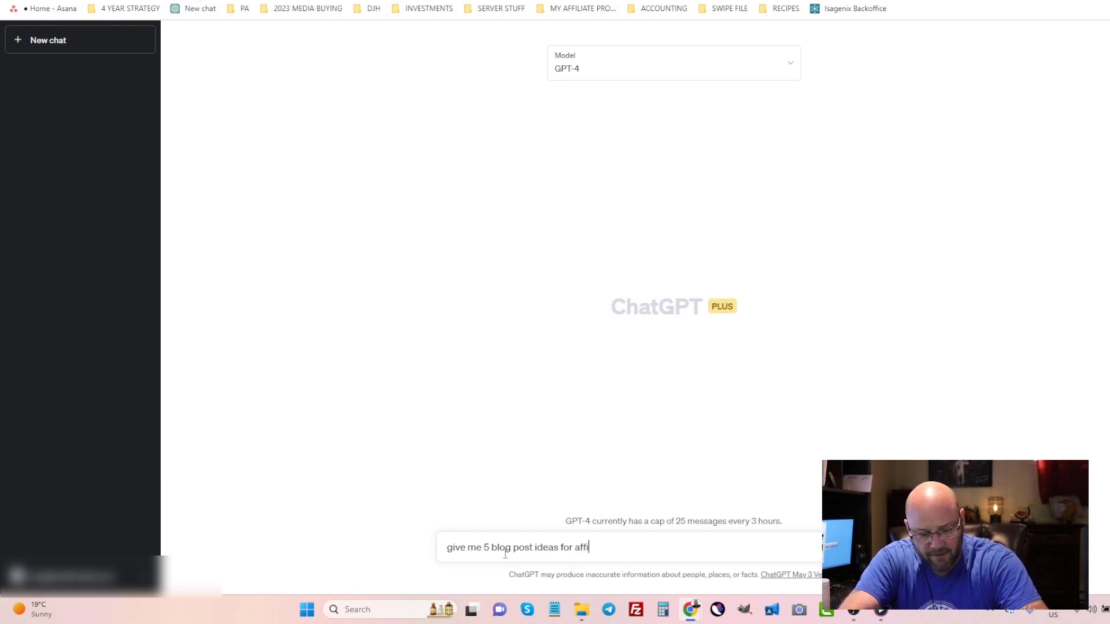
pyautogui.write('liate marketing')
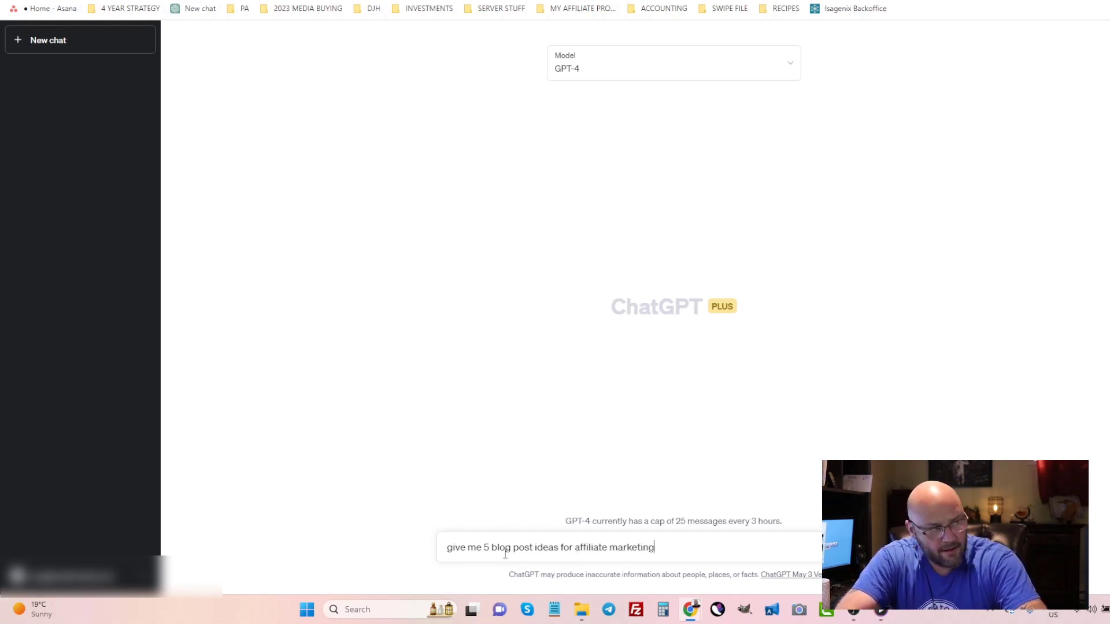
pyautogui.press('Enter')
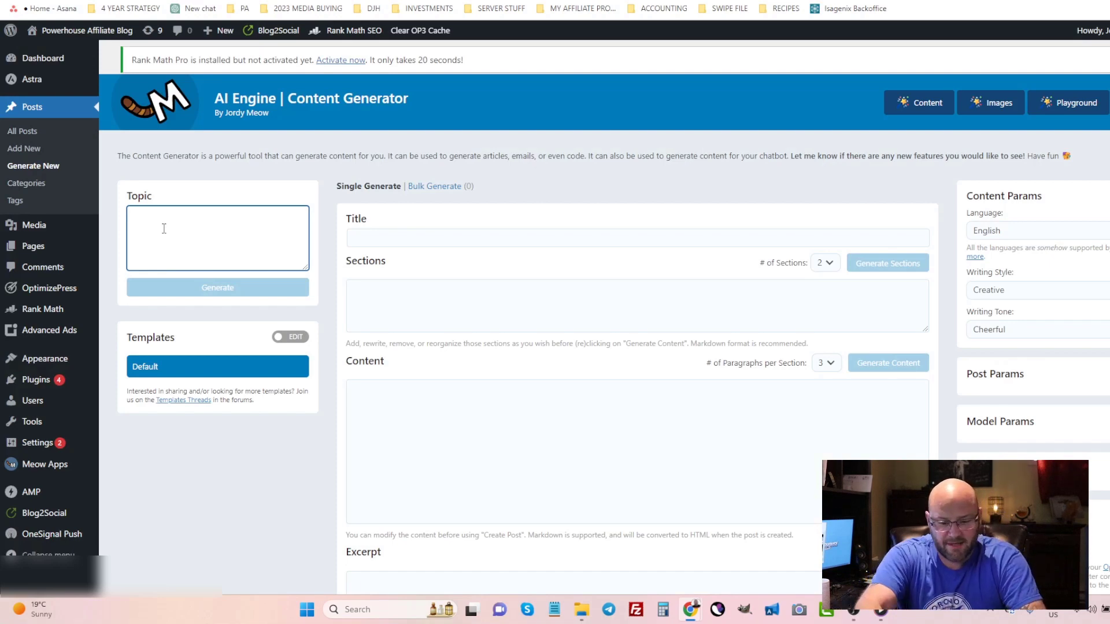
# Generate a title, sections, content and excerpt for 'Affiliate Marketing vs. Dropshipping: A Comprehensive Comparison'
pyautogui.write('"Affiliate Marketing vs. Dropshipping: A Comprehensive Comparison"')
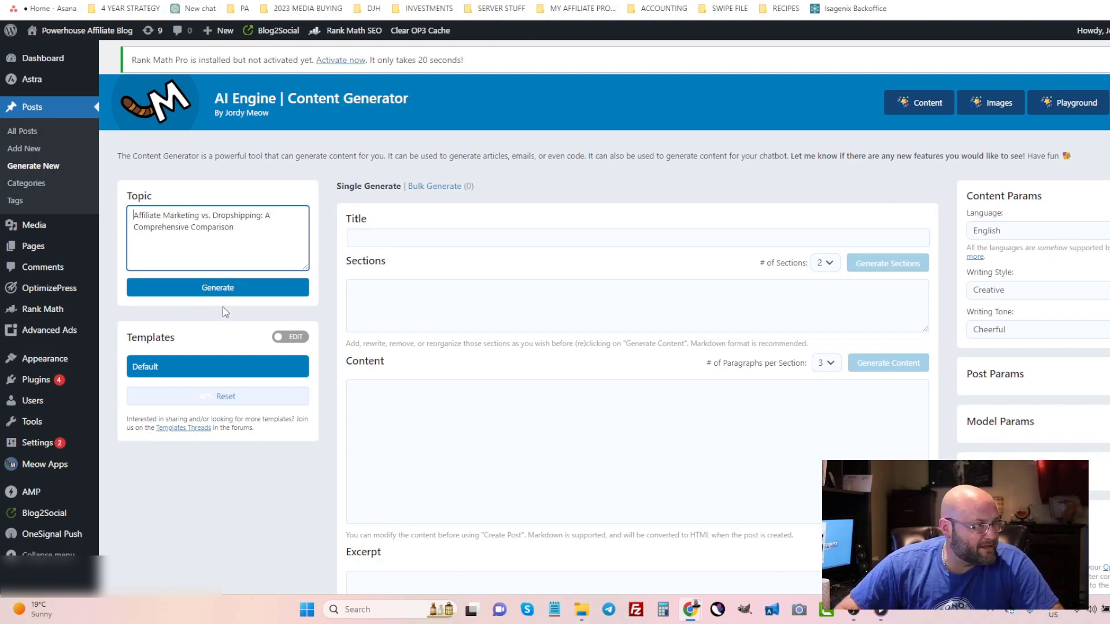
pyautogui.click(217, 287)
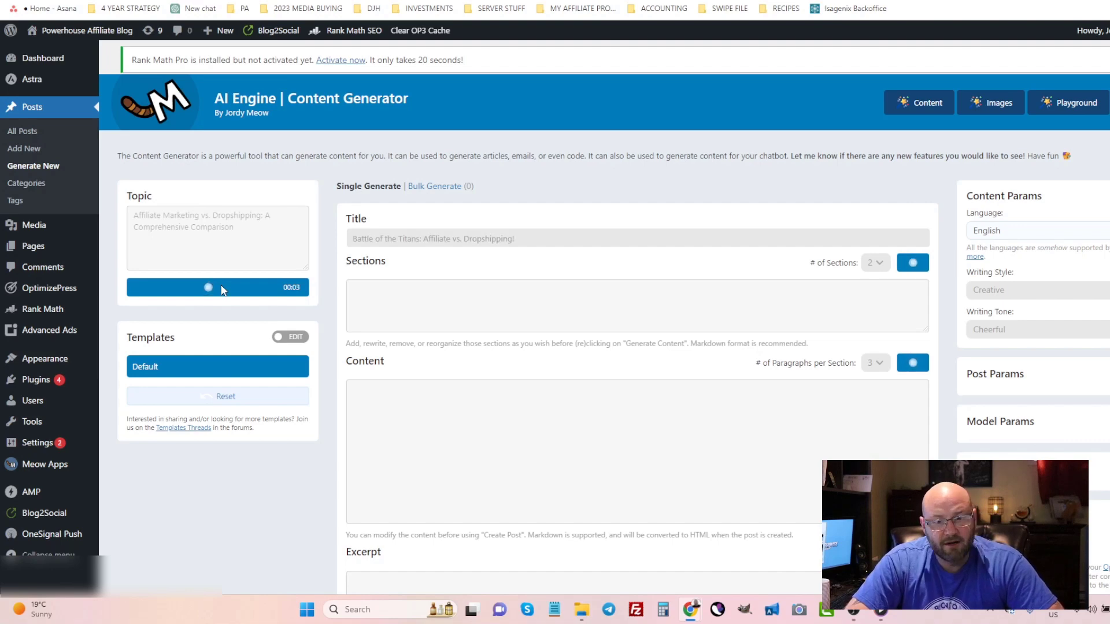
pyautogui.click(913, 262)
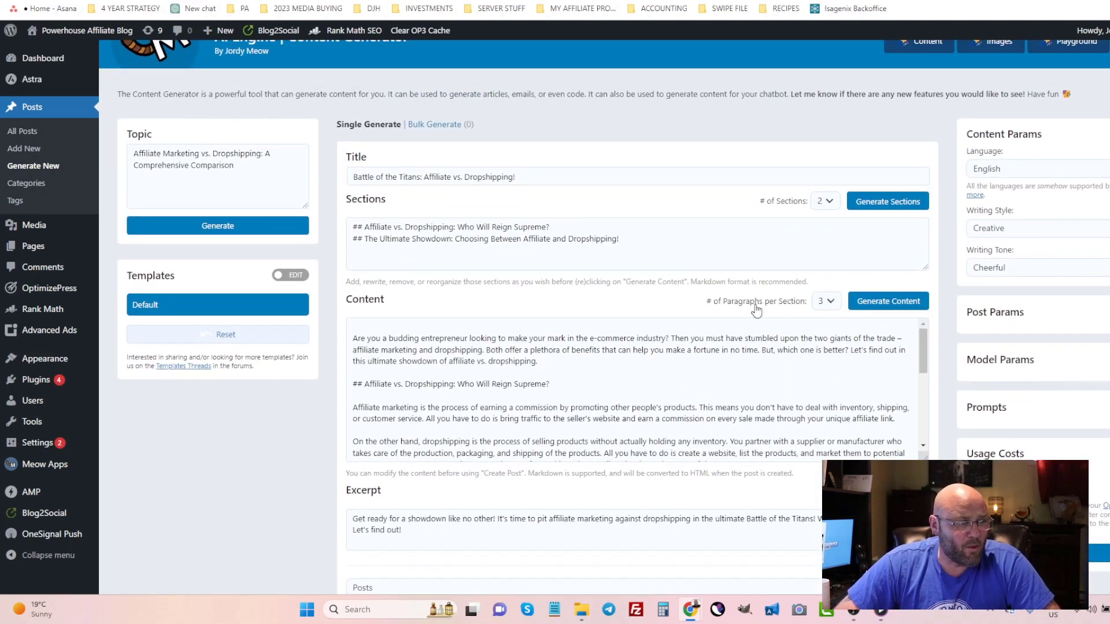
# Keep three paragraphs per section and create the post 'Battle of the Titans: Affiliate vs. Dropshipping!'
pyautogui.click(826, 301)
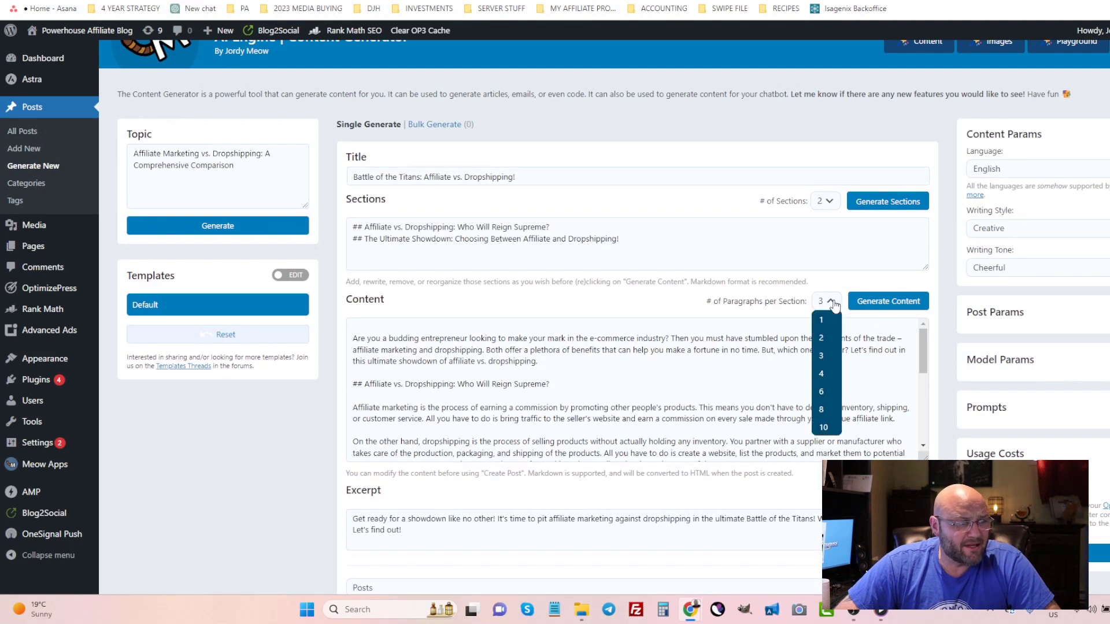
pyautogui.scroll(-3)
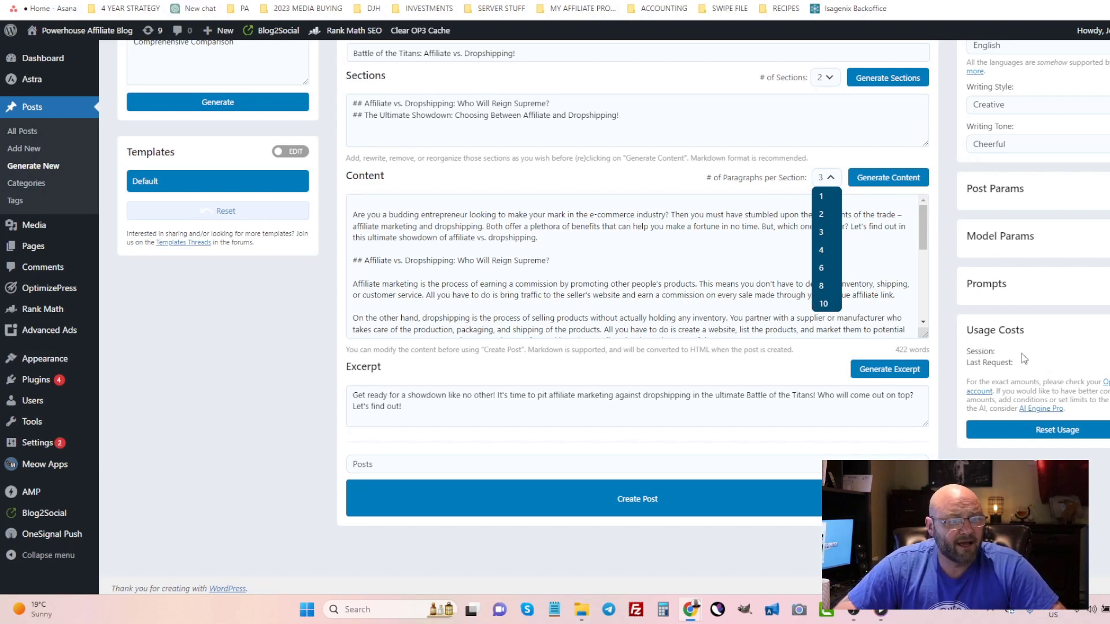
pyautogui.click(825, 233)
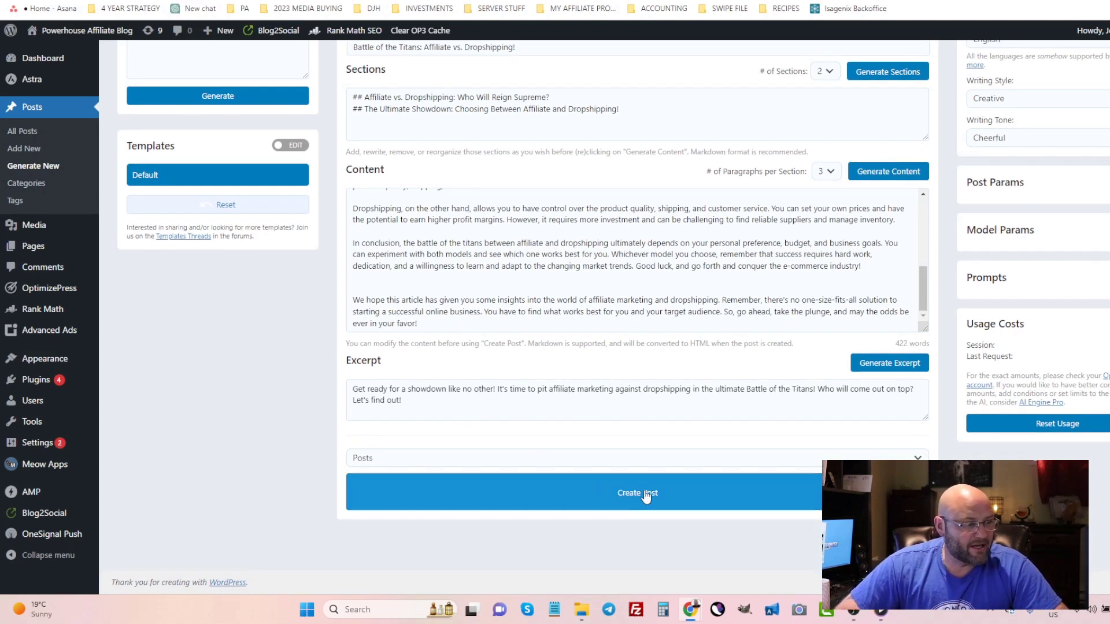
pyautogui.click(638, 493)
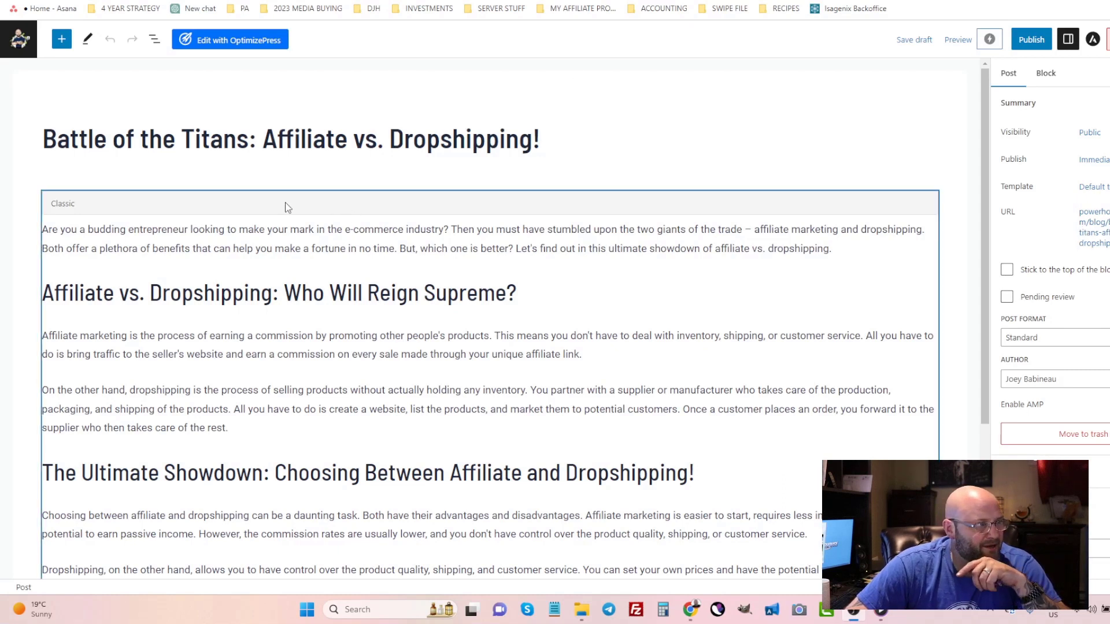
pyautogui.moveTo(79, 215)
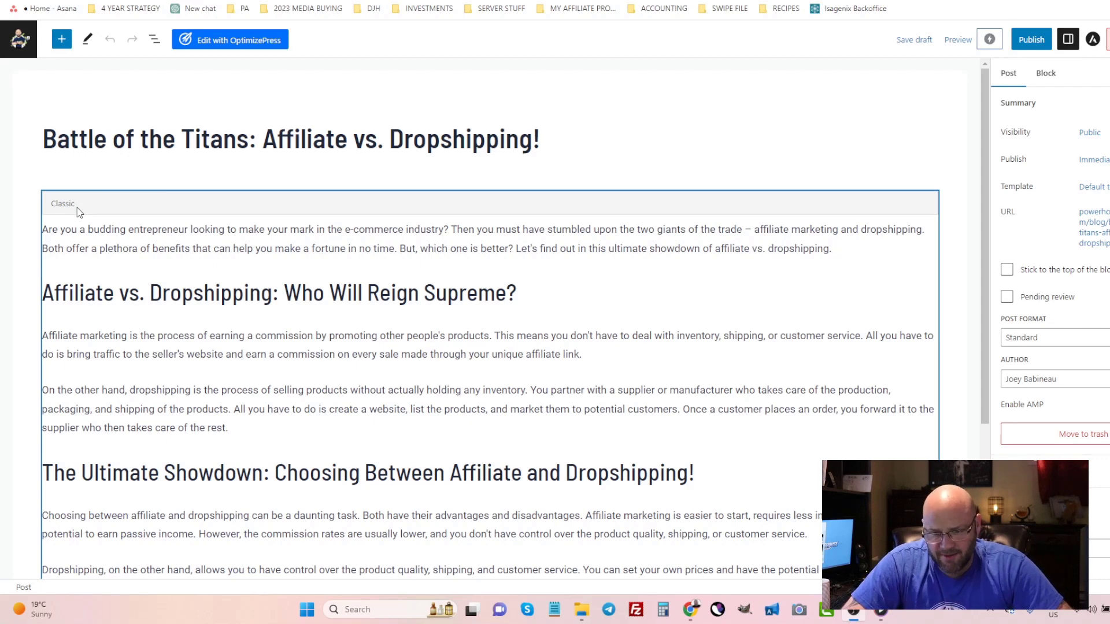
pyautogui.moveTo(88, 206)
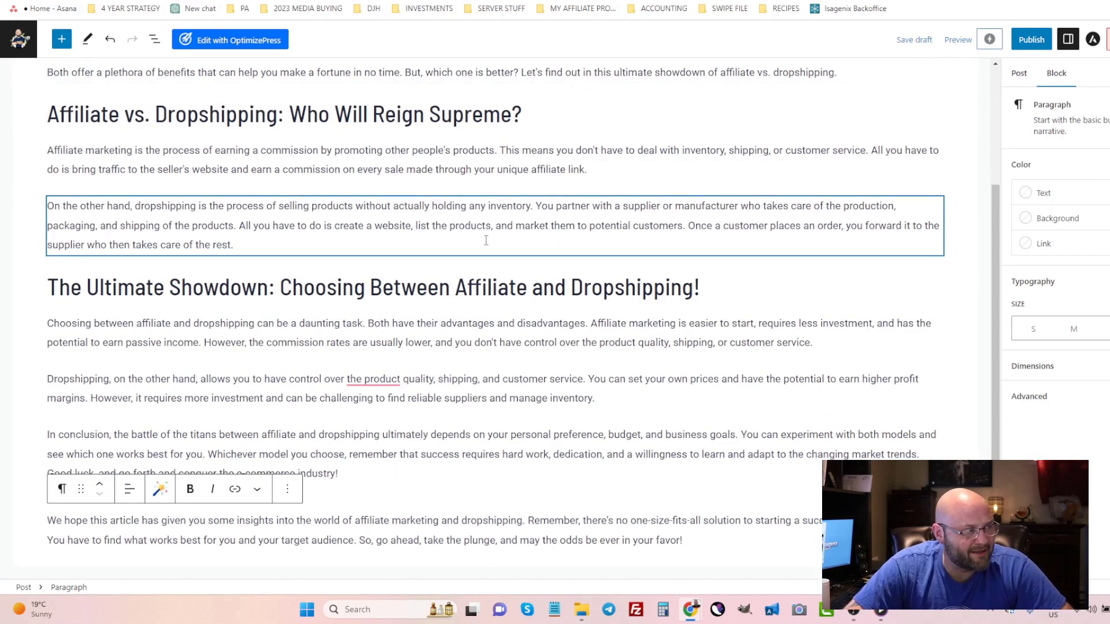
# Review the post's paragraph blocks in the editor and save it as a draft
pyautogui.click(532, 399)
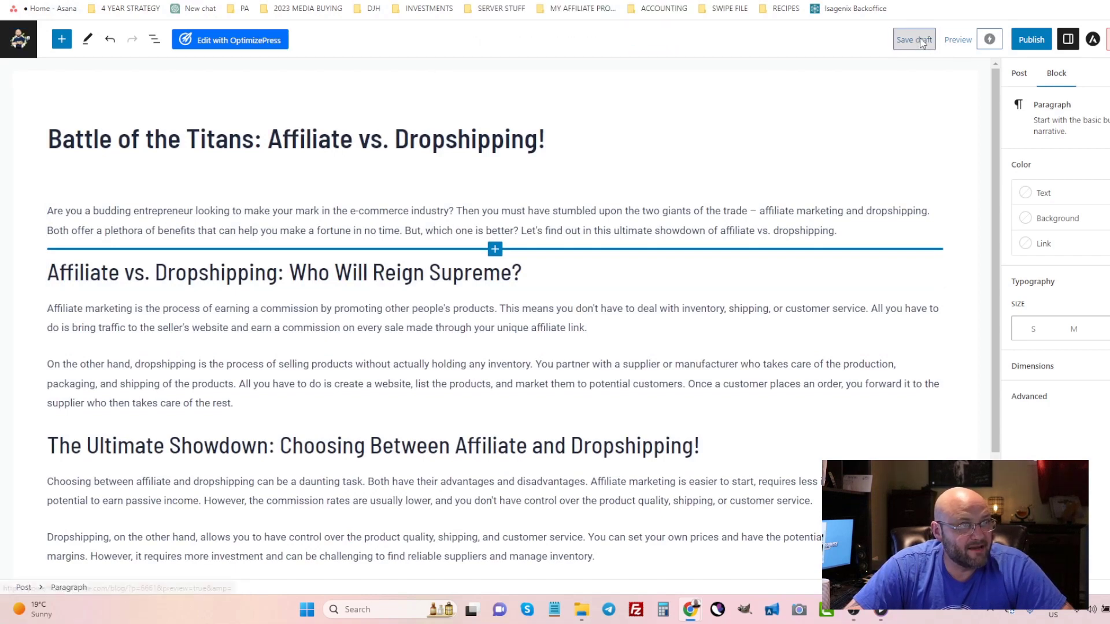
pyautogui.click(916, 40)
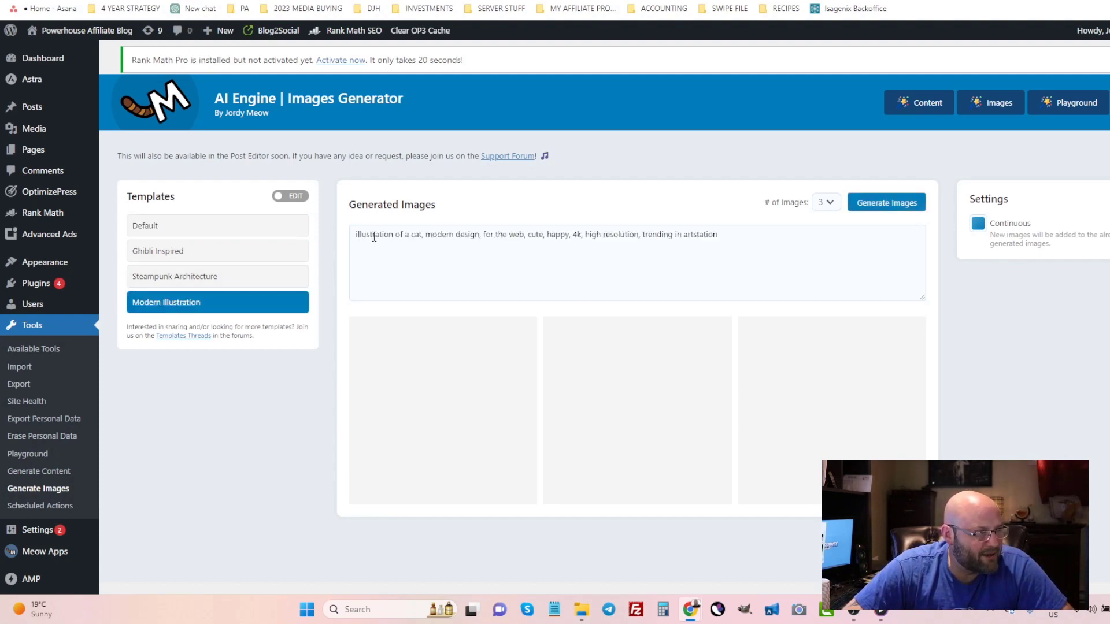
# Generate three Modern Illustration images from the prompt 'illustration of a someone doing dropshipping.'
pyautogui.click(411, 235)
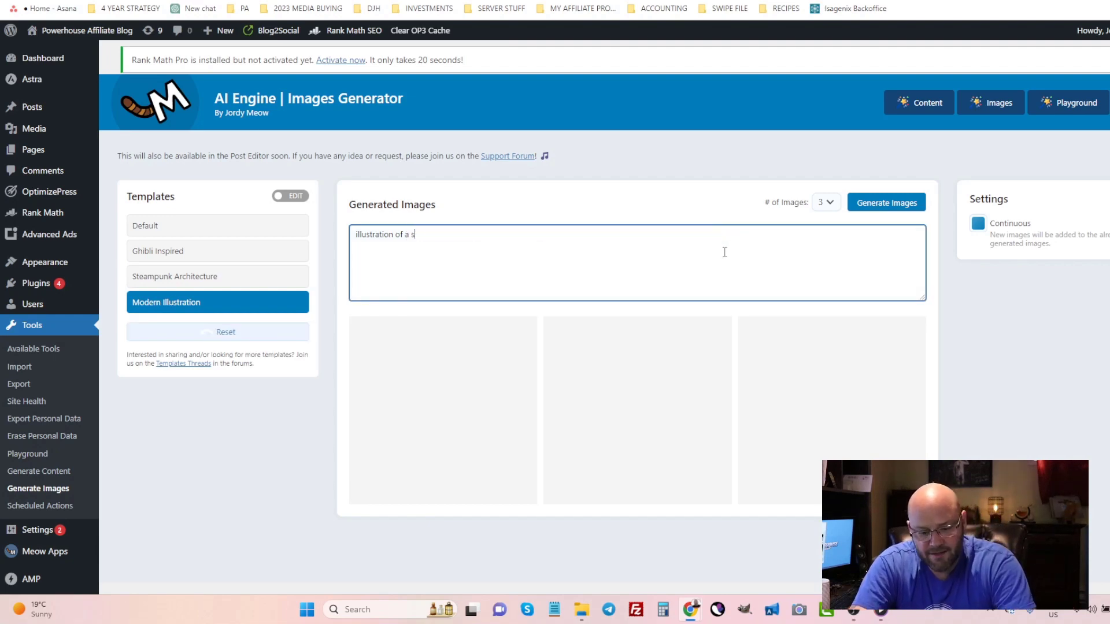
pyautogui.write('omeone doing dropshipping.')
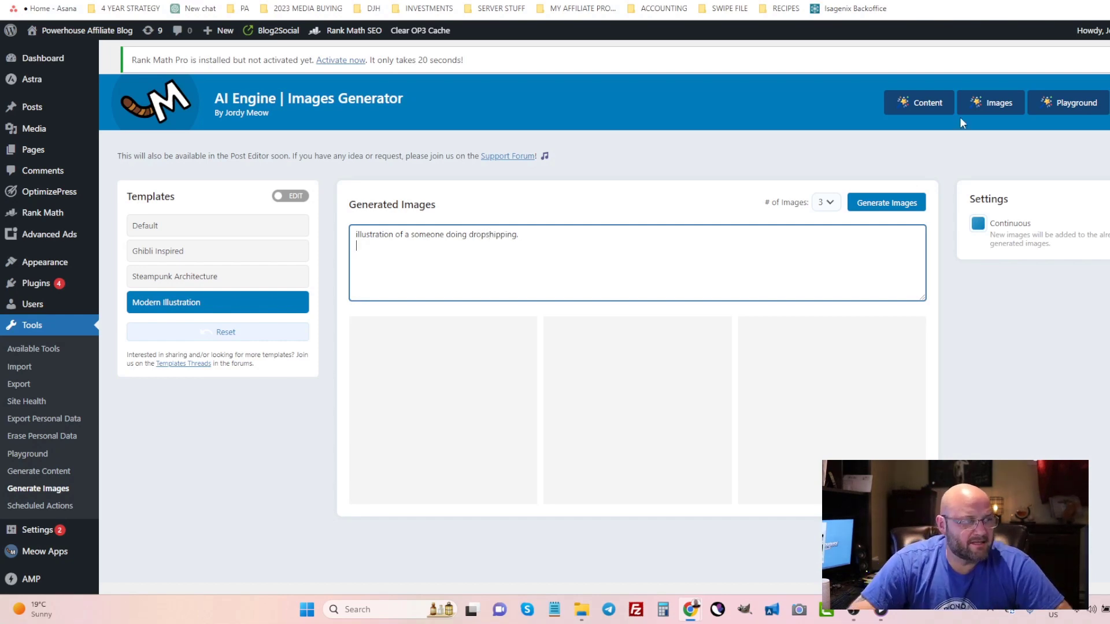
pyautogui.click(887, 203)
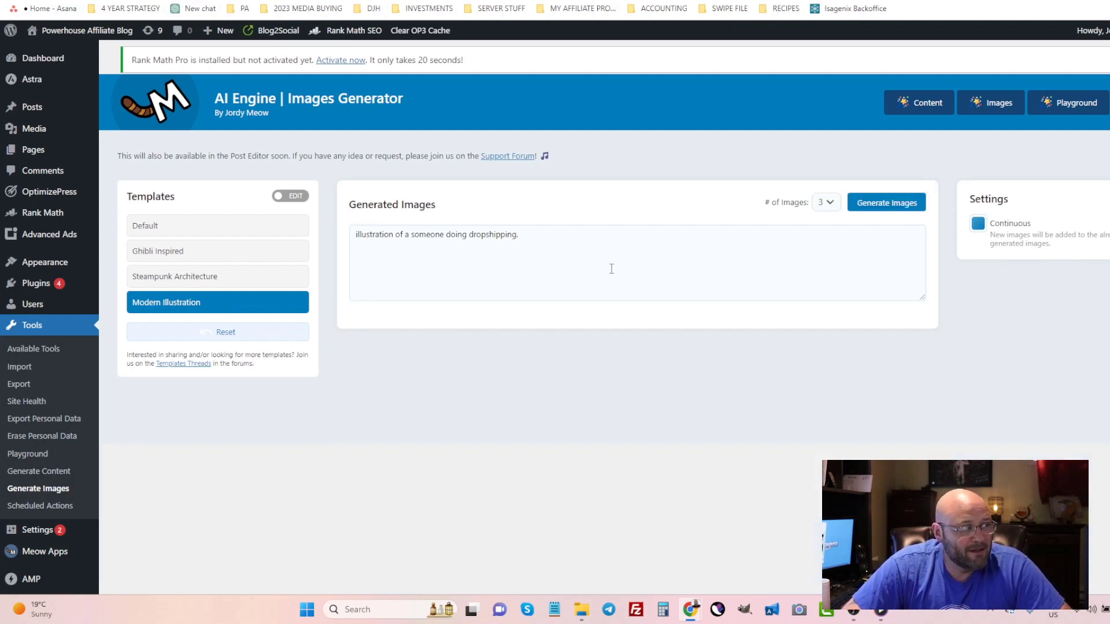
pyautogui.click(887, 202)
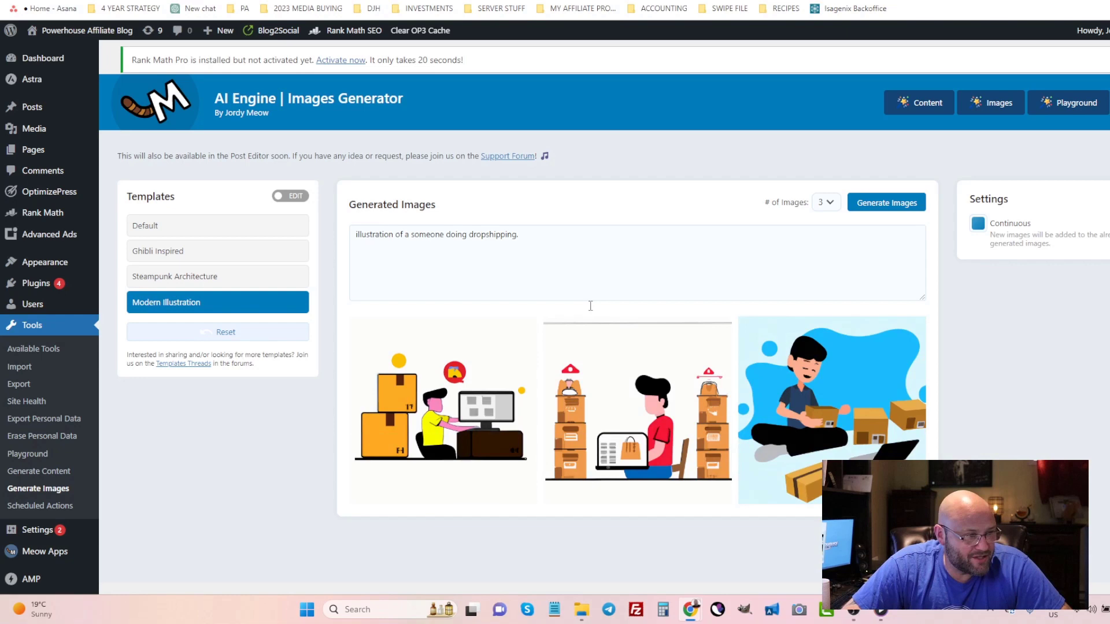
pyautogui.scroll(-3)
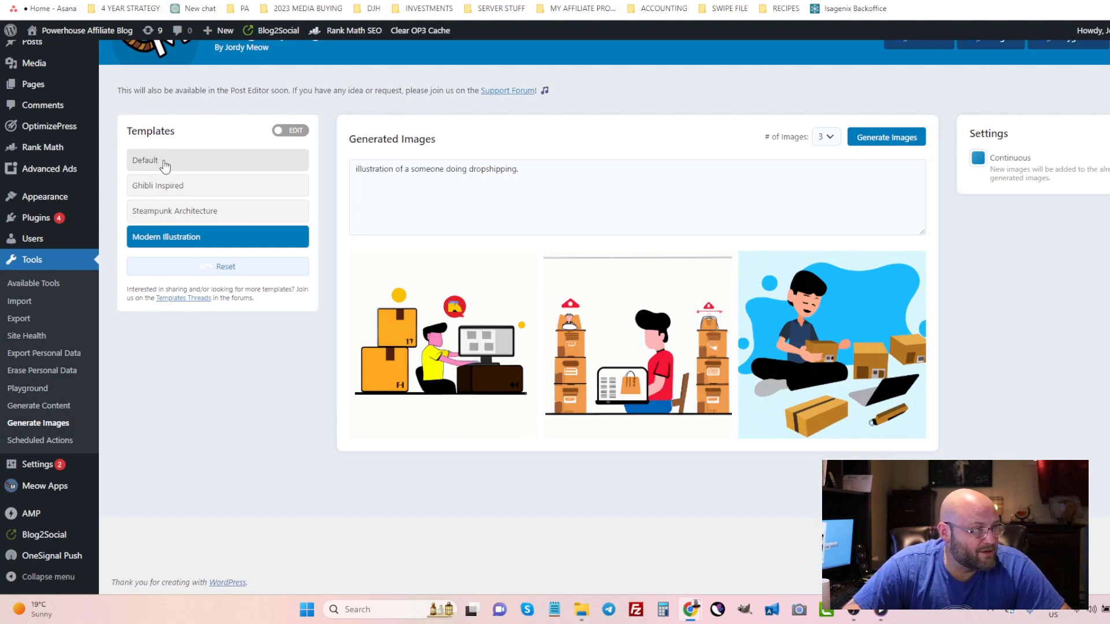
pyautogui.moveTo(150, 165)
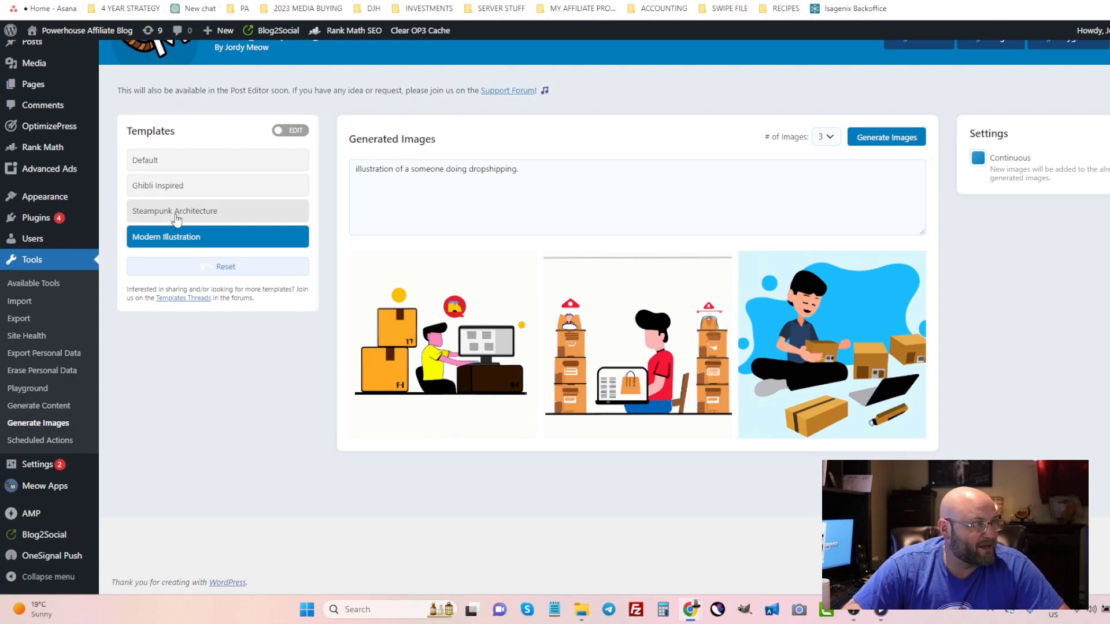
pyautogui.moveTo(222, 315)
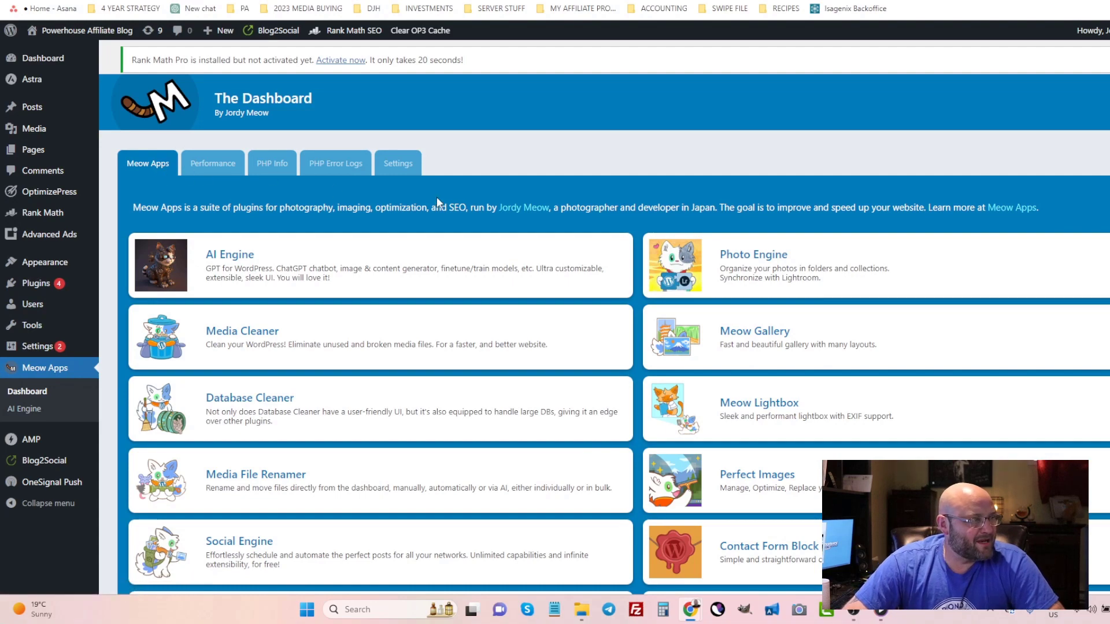
# Open AI Engine settings, now showing 9 DALL-E images and 1682 turbo tokens used
pyautogui.scroll(-3)
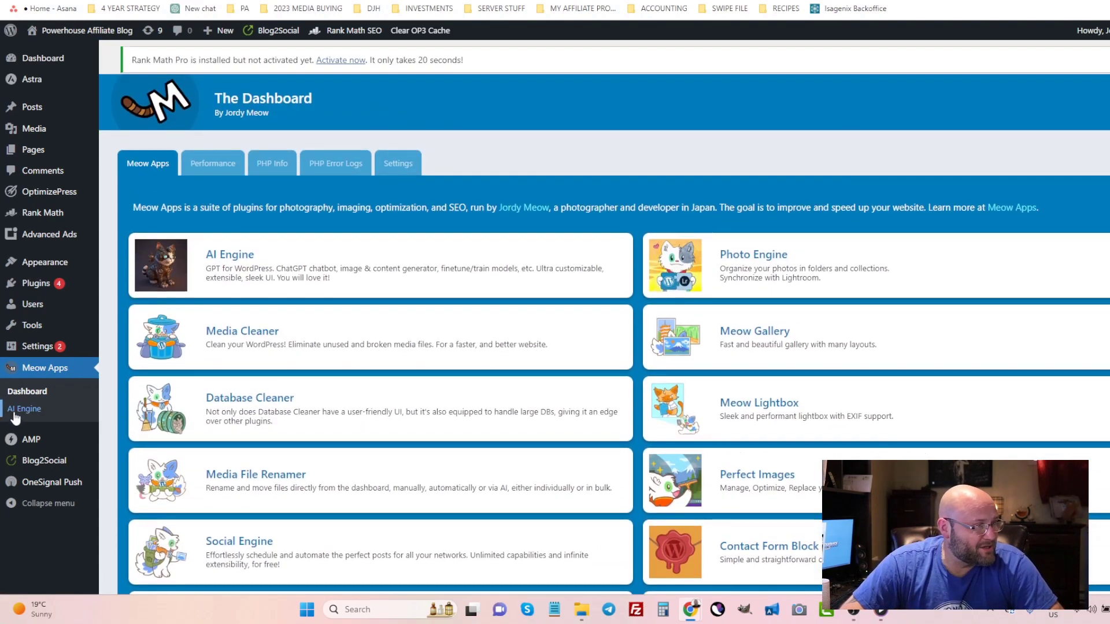
pyautogui.click(25, 408)
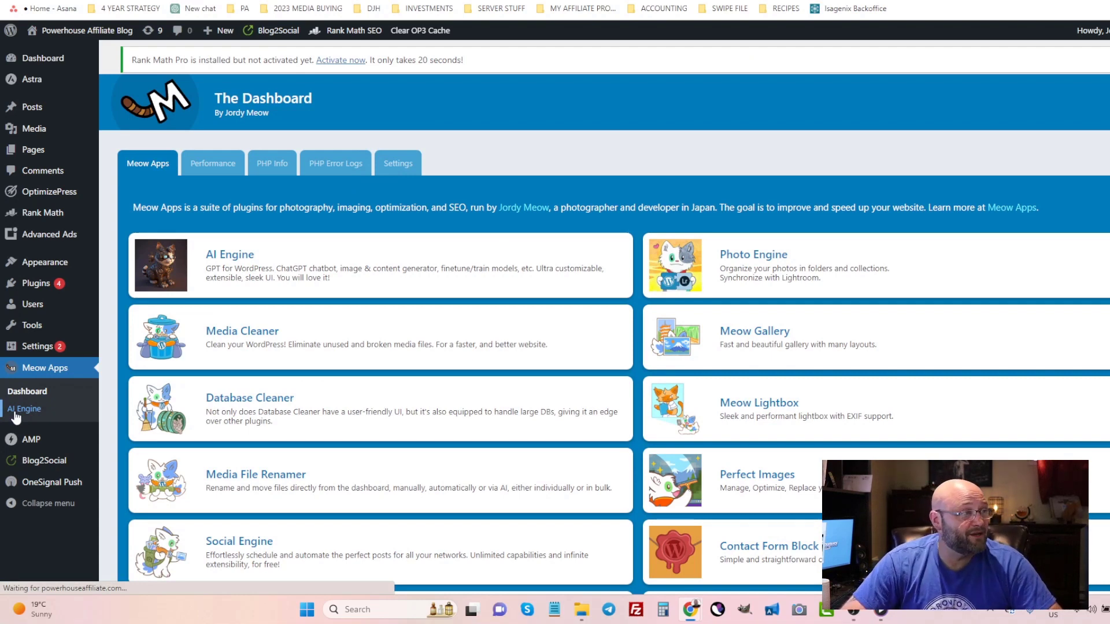
pyautogui.click(25, 409)
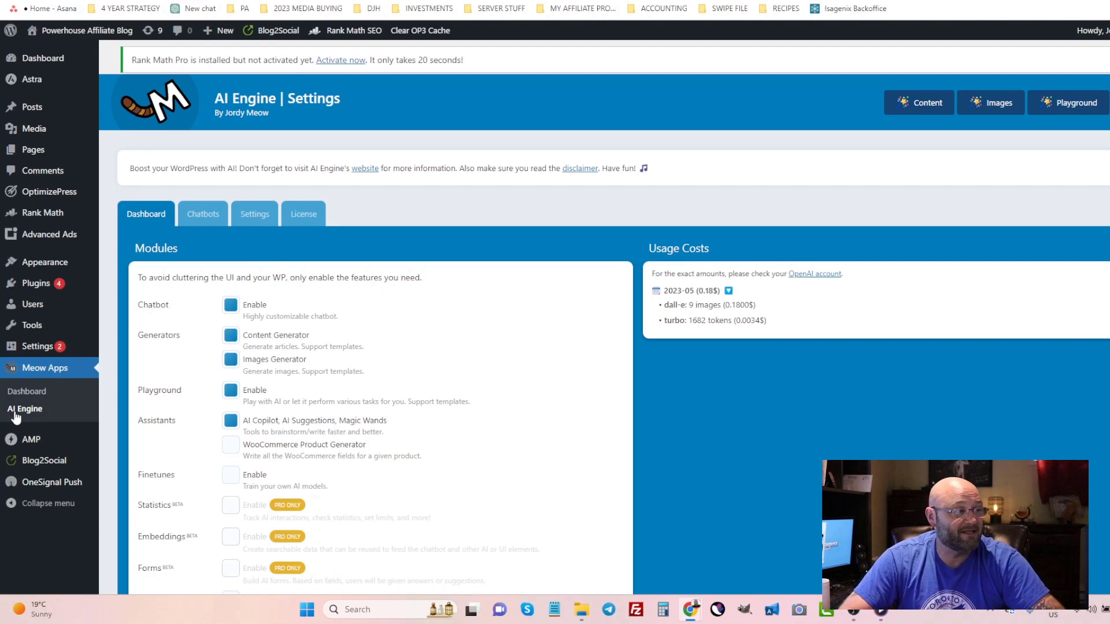
pyautogui.scroll(-3)
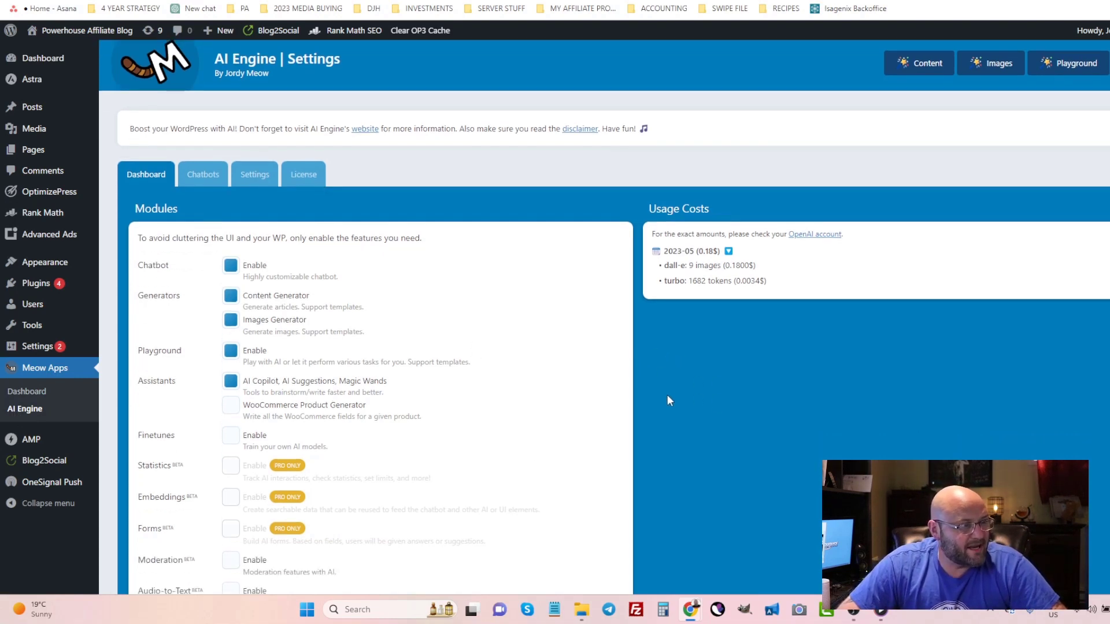
pyautogui.scroll(-3)
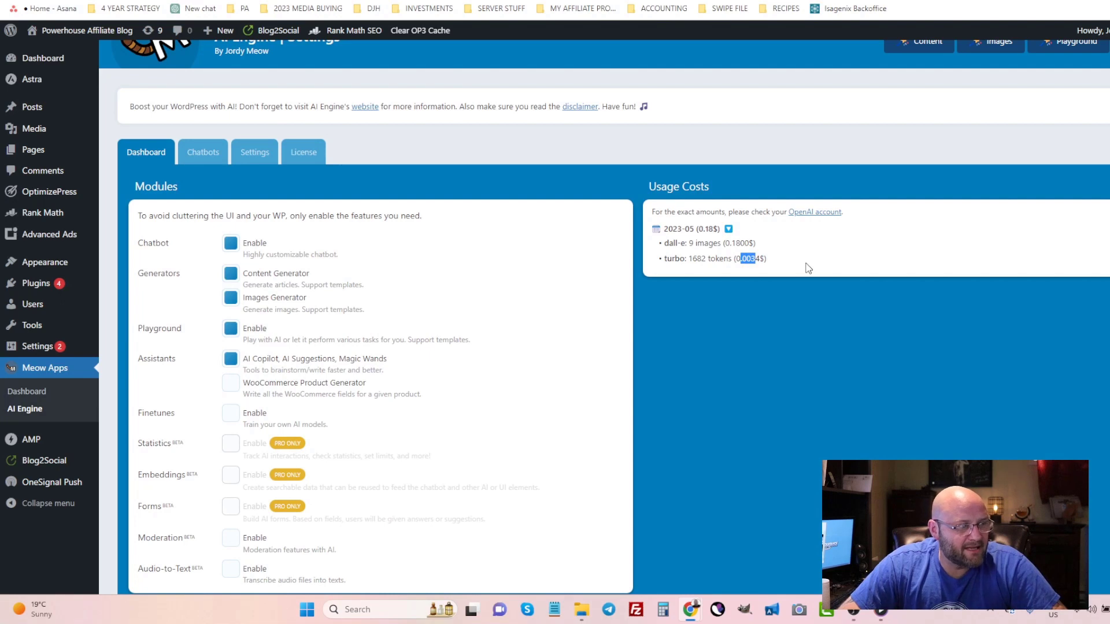
pyautogui.moveTo(711, 344)
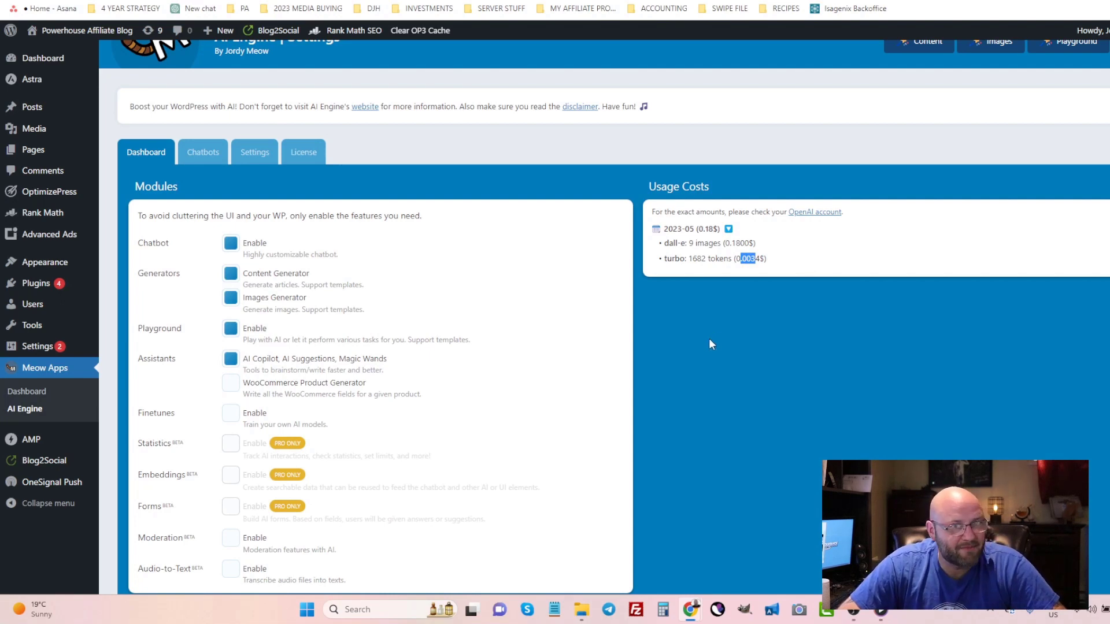